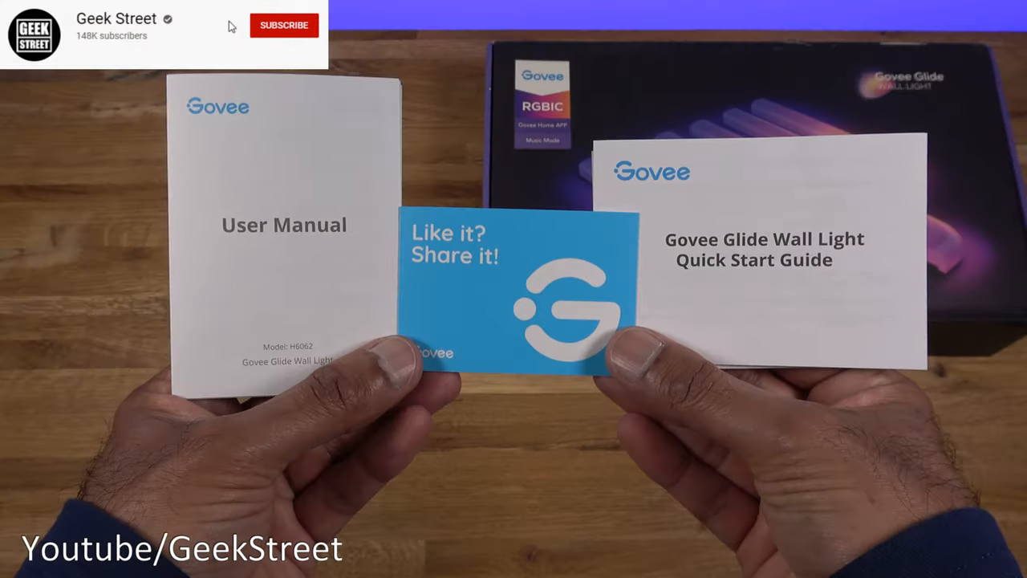
# Step: Finish unpacking and mounting the Glide Wall Light, then show the My Devices list
pyautogui.click(283, 25)
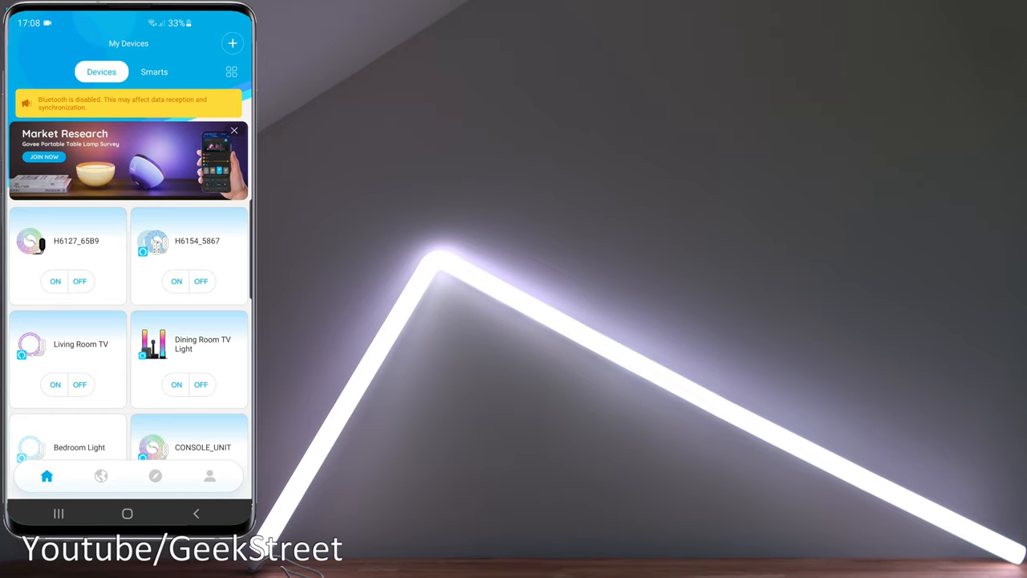
# Step: Add the Glide wall light H6062_A82D and name it 'Wall Light'
pyautogui.click(232, 42)
pyautogui.write('h6062')
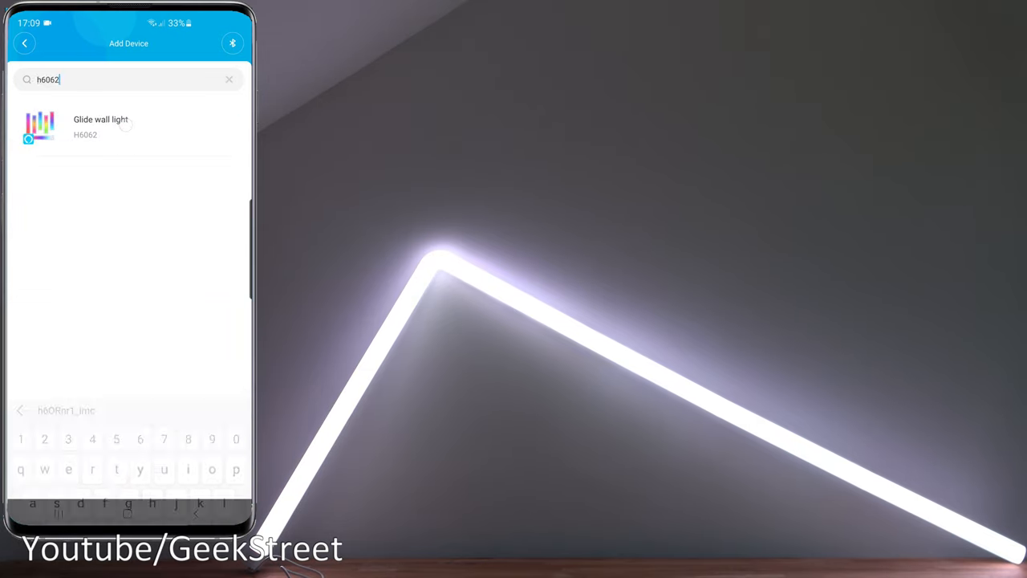
pyautogui.click(101, 126)
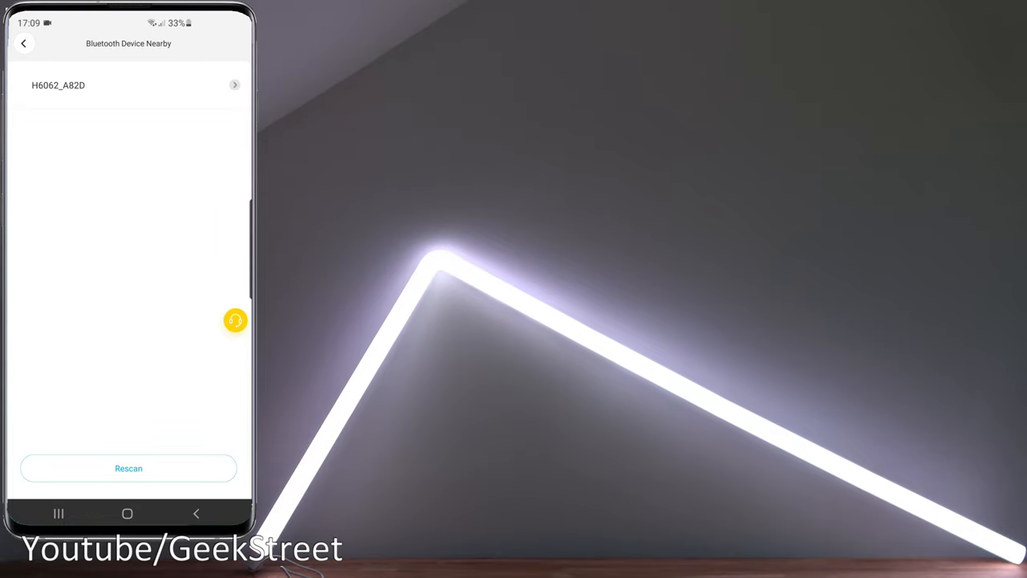
pyautogui.click(129, 85)
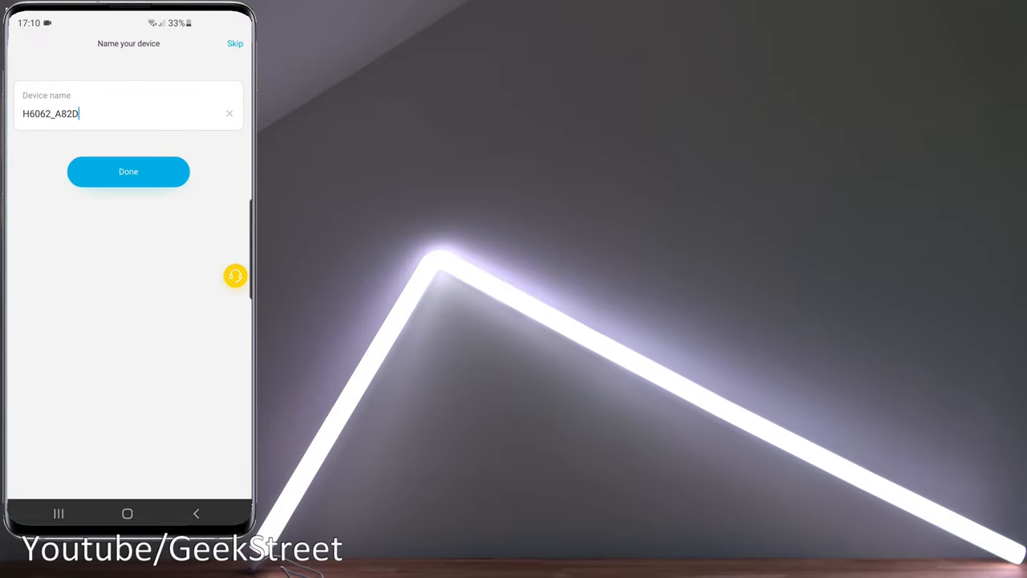
pyautogui.write('Wall Light')
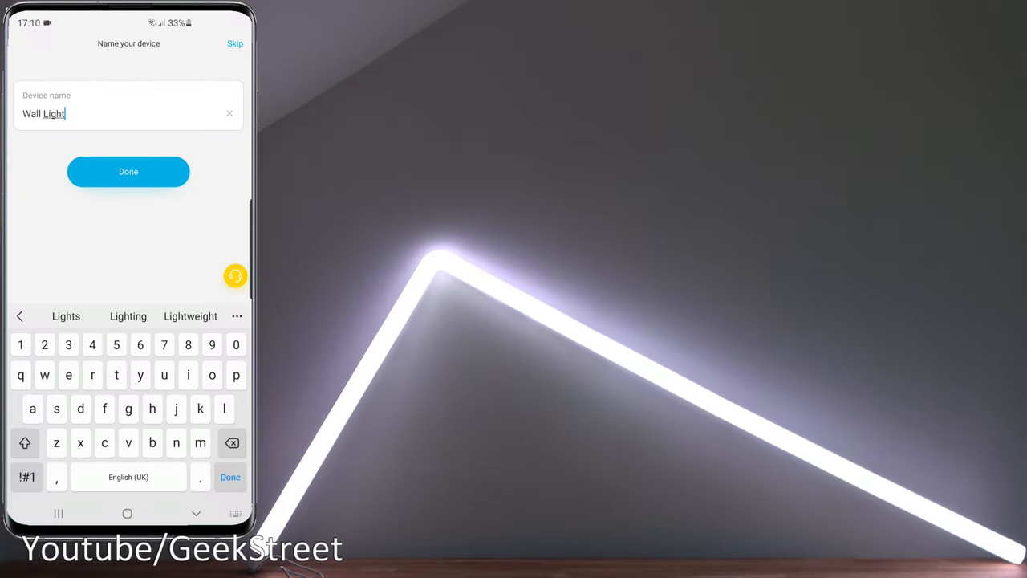
pyautogui.click(128, 171)
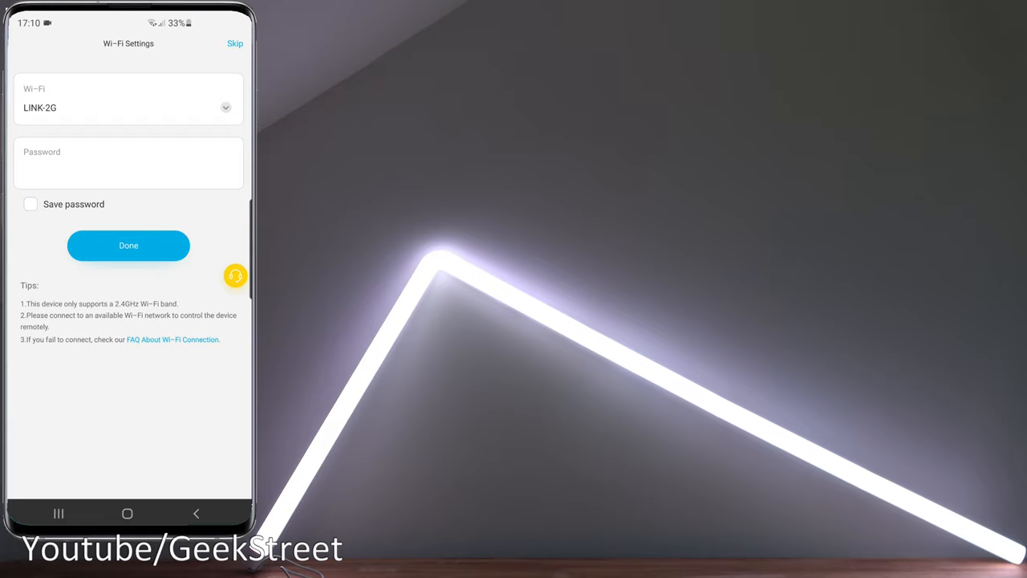
# Step: Join the light to the LINK-2G Wi-Fi with the password saved and reach its controls
pyautogui.click(30, 203)
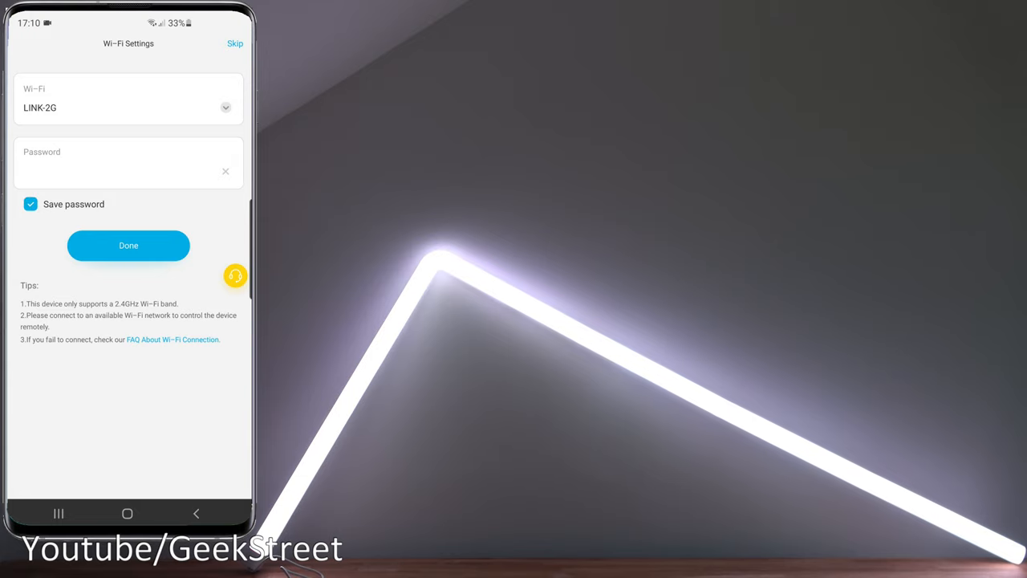
pyautogui.click(129, 245)
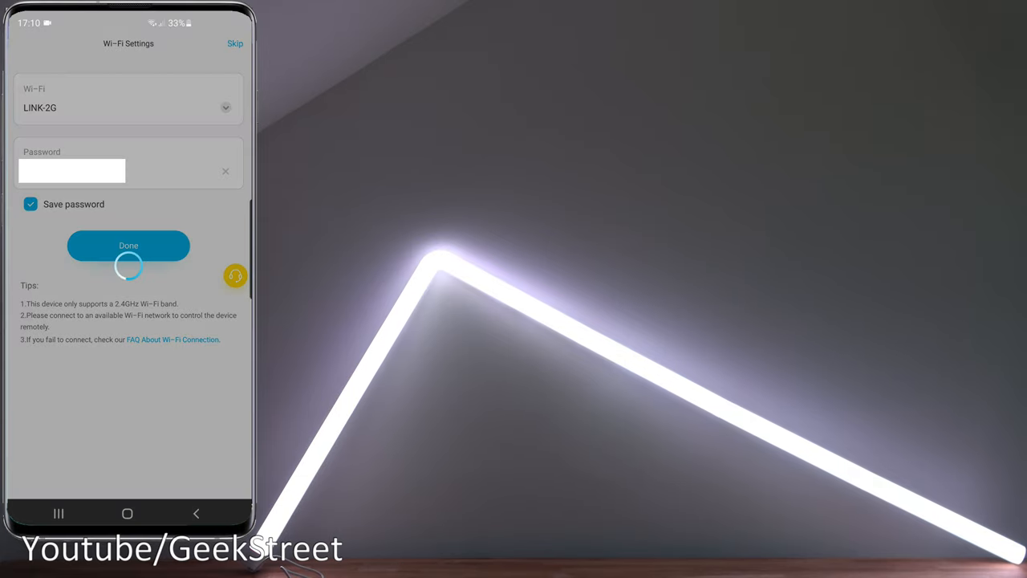
pyautogui.click(128, 246)
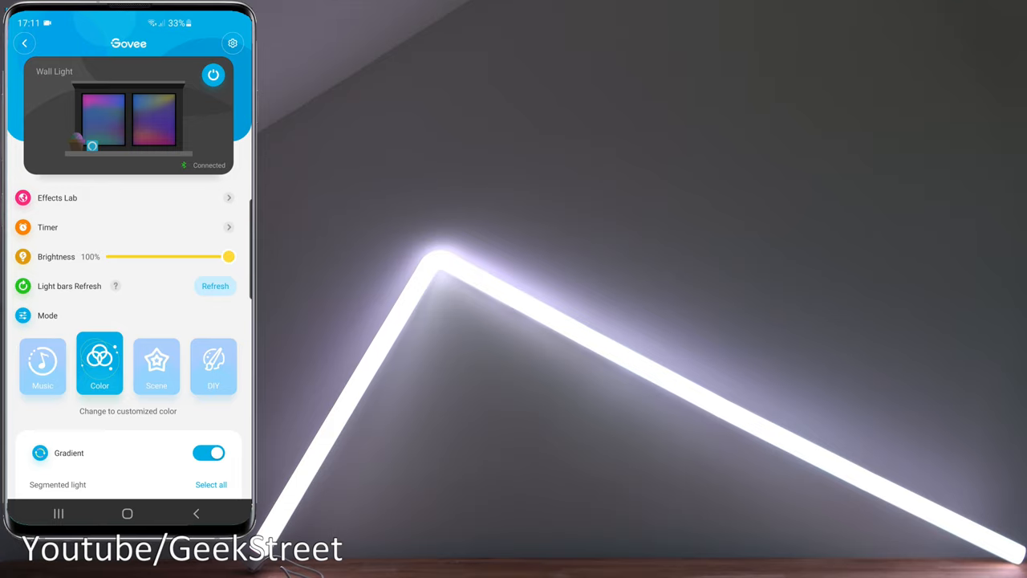
# Step: Review Device Settings (firmware 1.00.04, model H6062), then switch the wall light off
pyautogui.click(231, 43)
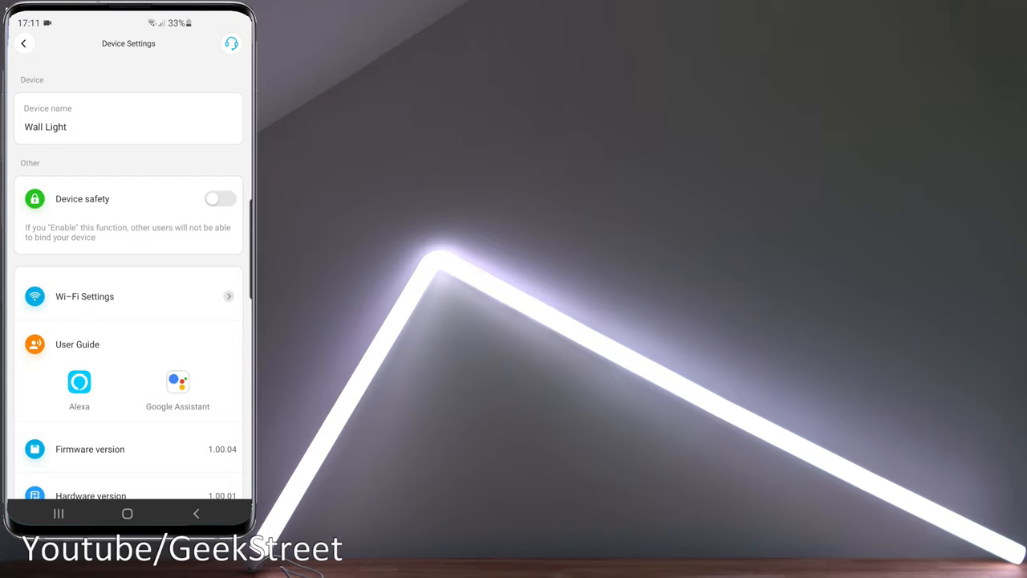
pyautogui.scroll(-3)
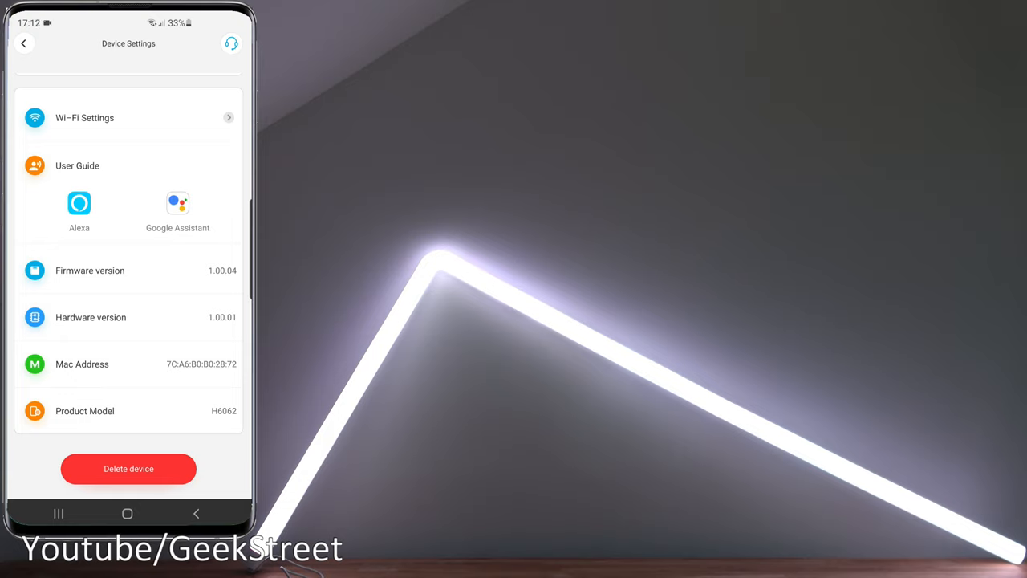
pyautogui.click(24, 43)
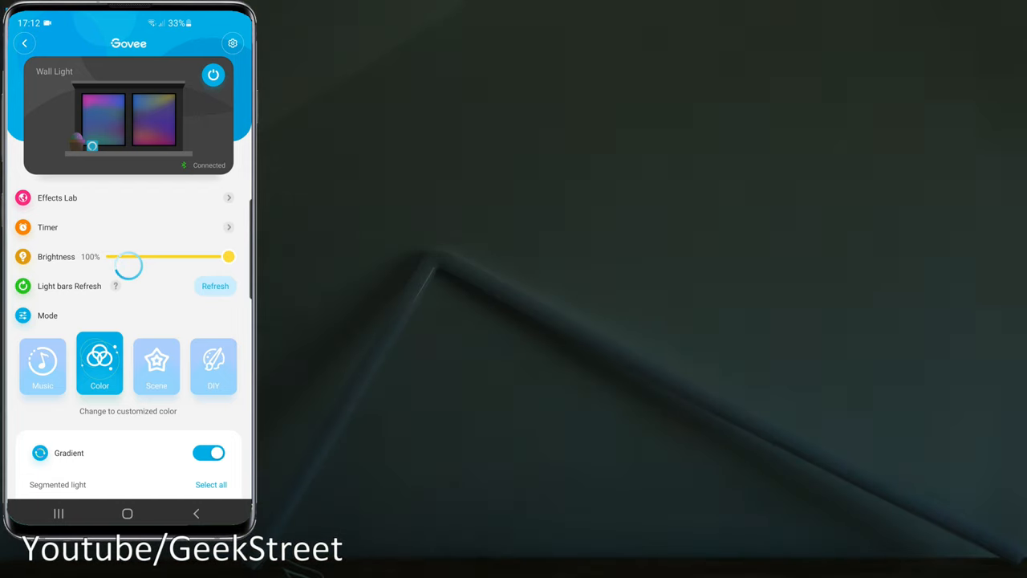
pyautogui.click(213, 74)
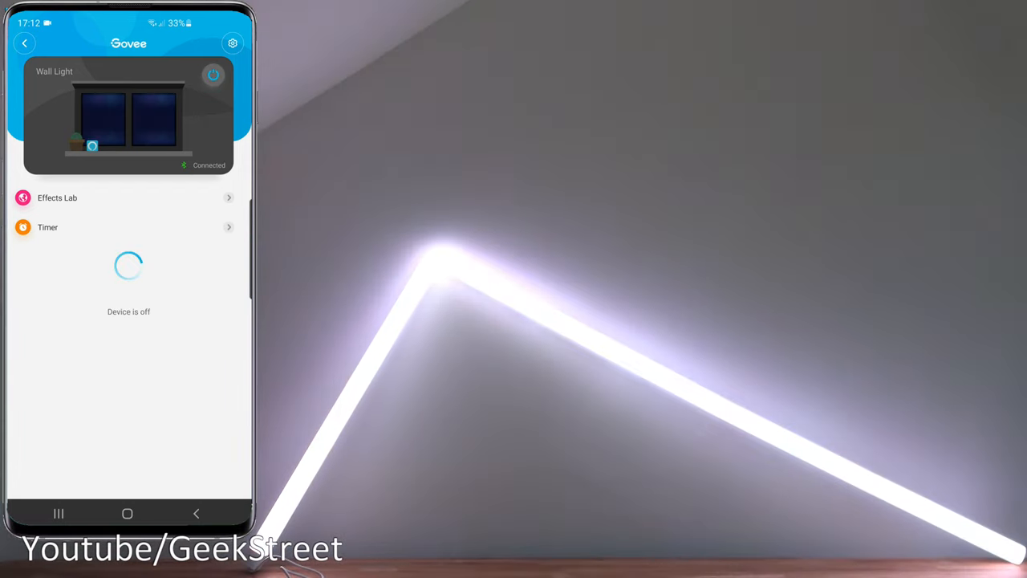
# Step: Apply a deep Cloud blue from the Natural collection and save the darker blue
pyautogui.click(57, 197)
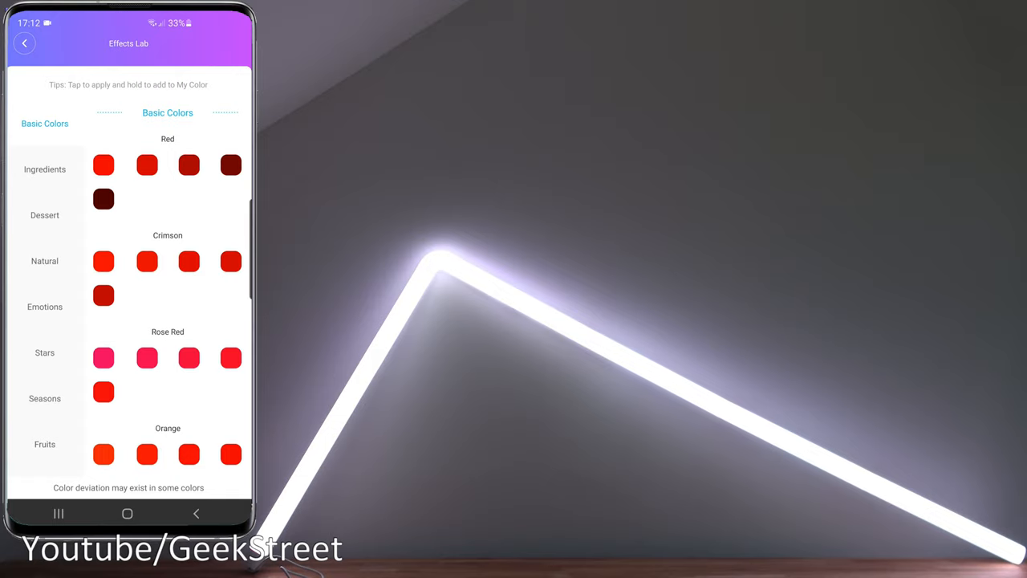
pyautogui.click(44, 261)
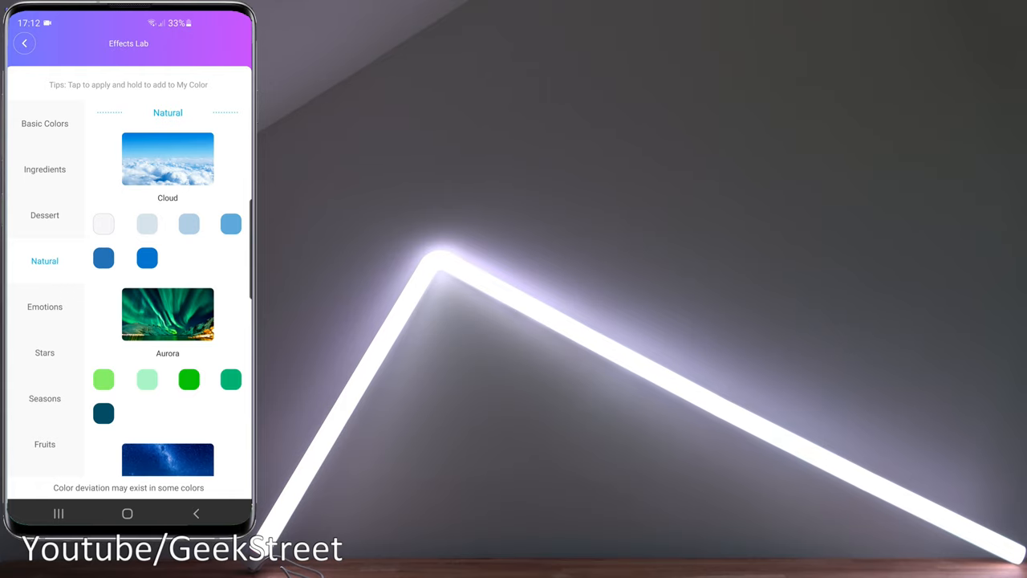
pyautogui.click(147, 257)
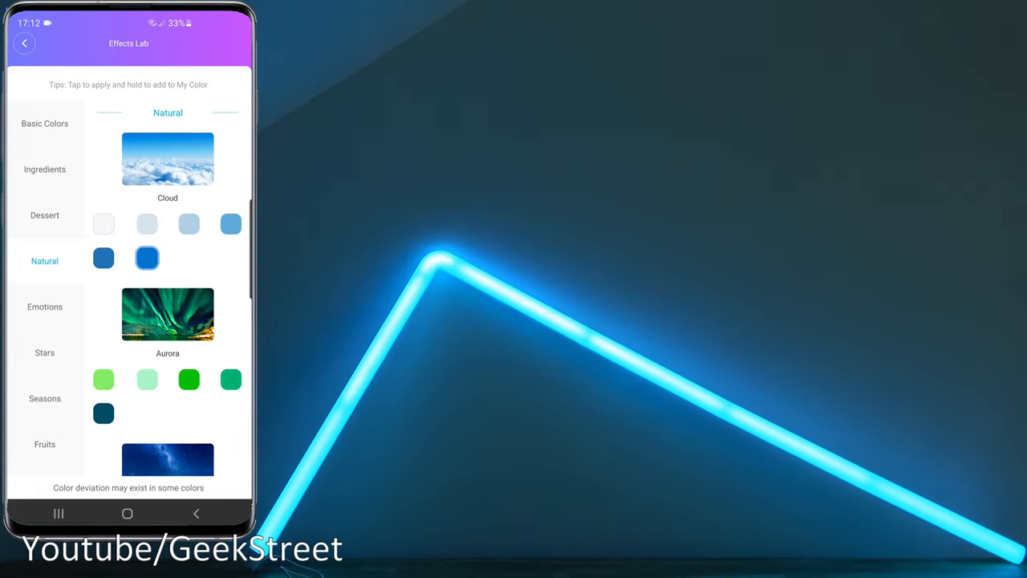
pyautogui.click(230, 224)
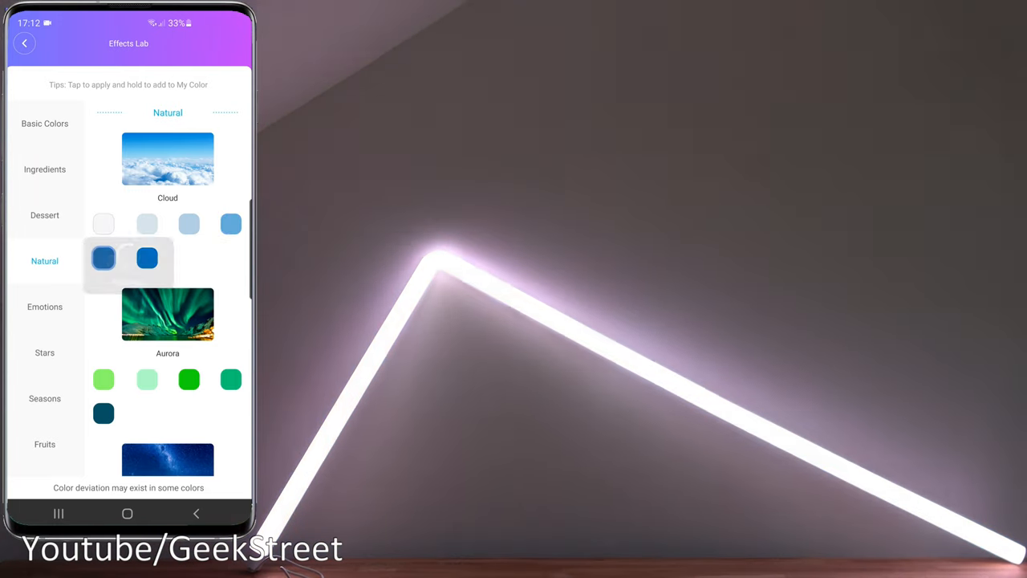
# Step: Return to the control page and bring up the light's timers
pyautogui.click(25, 43)
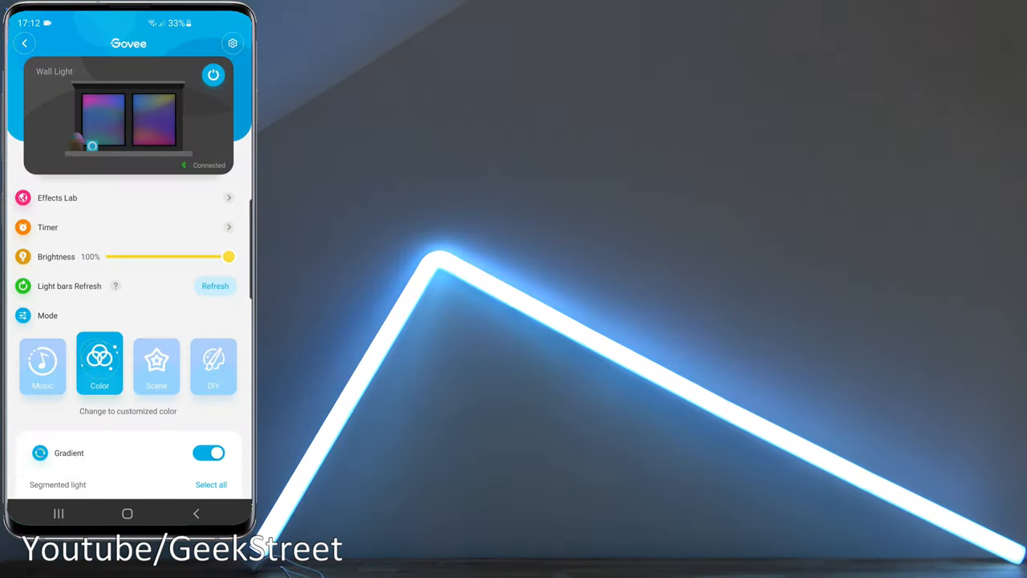
pyautogui.click(47, 227)
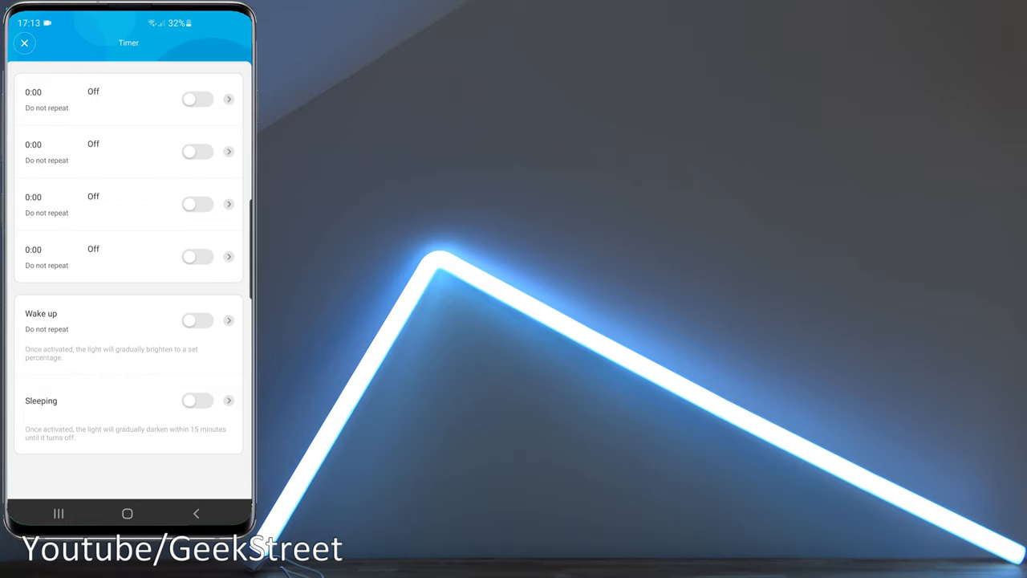
# Step: Back on the controls, run brightness through 40%, 1%, 39% and back to 100%
pyautogui.click(24, 42)
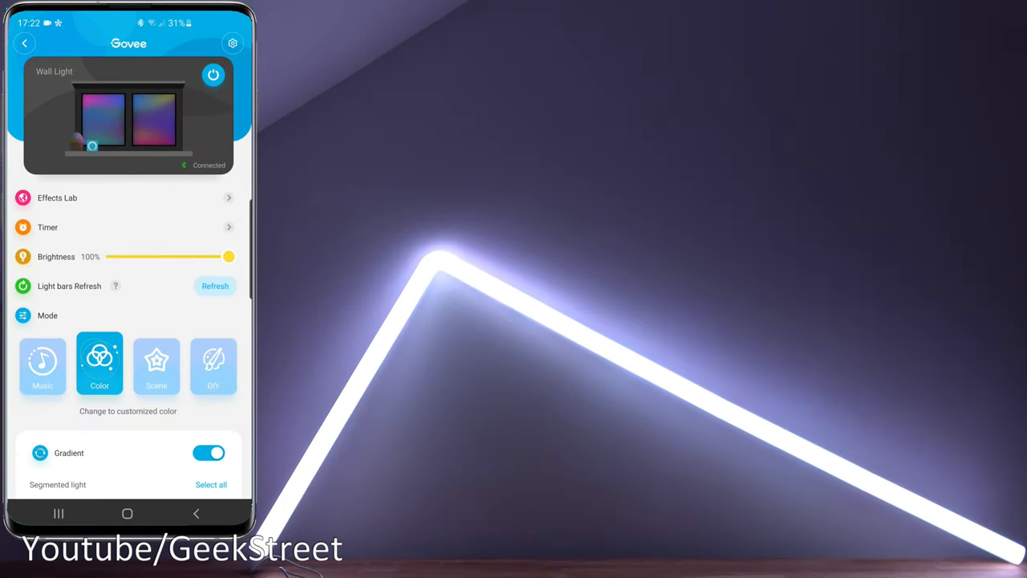
pyautogui.moveTo(229, 256); pyautogui.dragTo(159, 256)
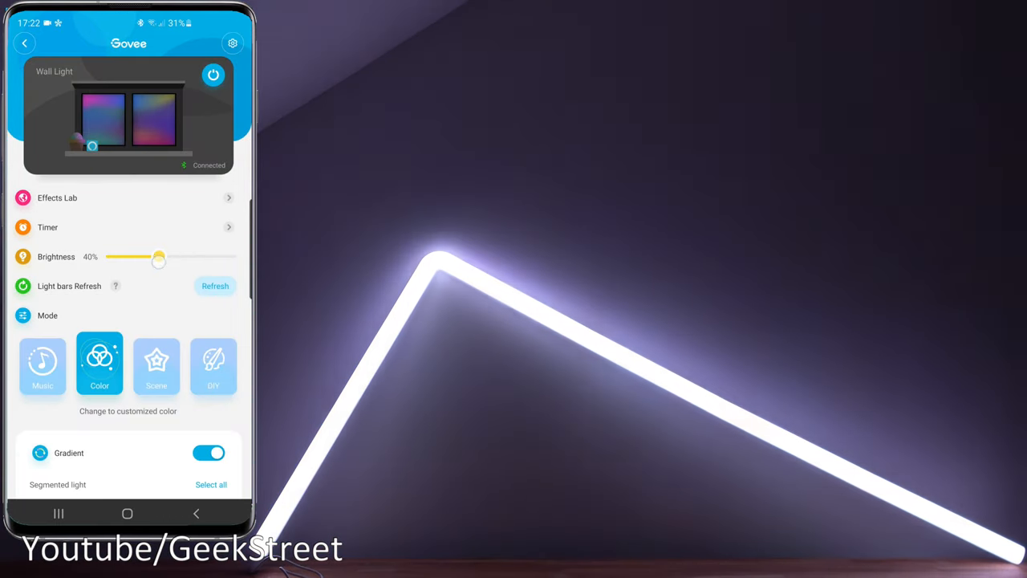
pyautogui.moveTo(159, 257); pyautogui.dragTo(112, 256)
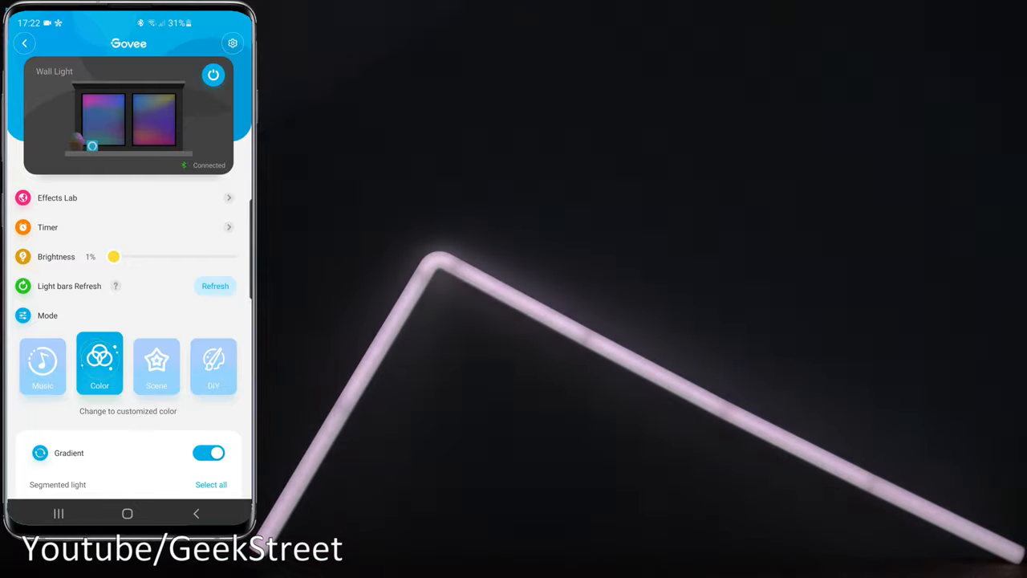
pyautogui.moveTo(114, 256); pyautogui.dragTo(158, 256)
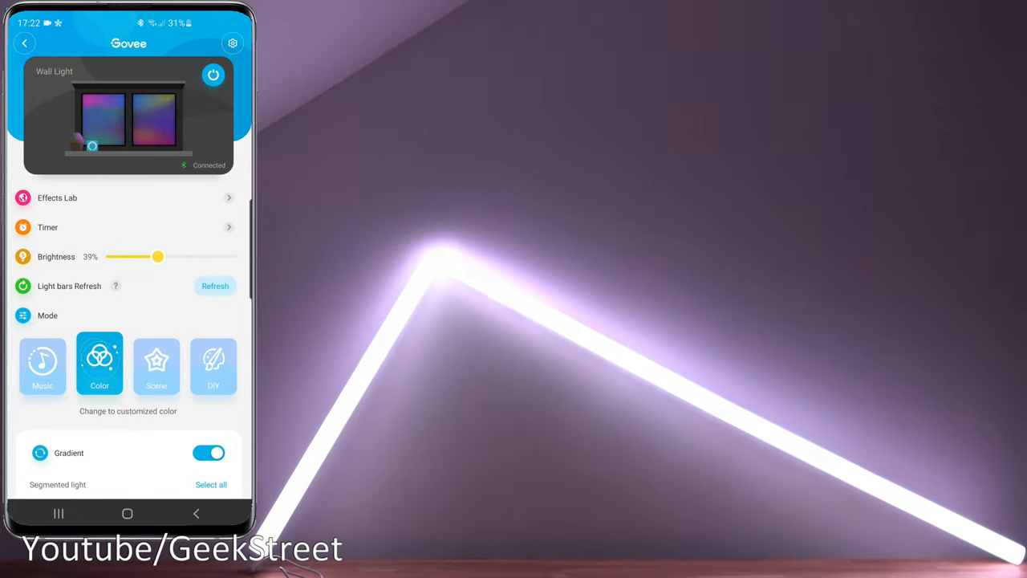
pyautogui.moveTo(158, 256); pyautogui.dragTo(229, 256)
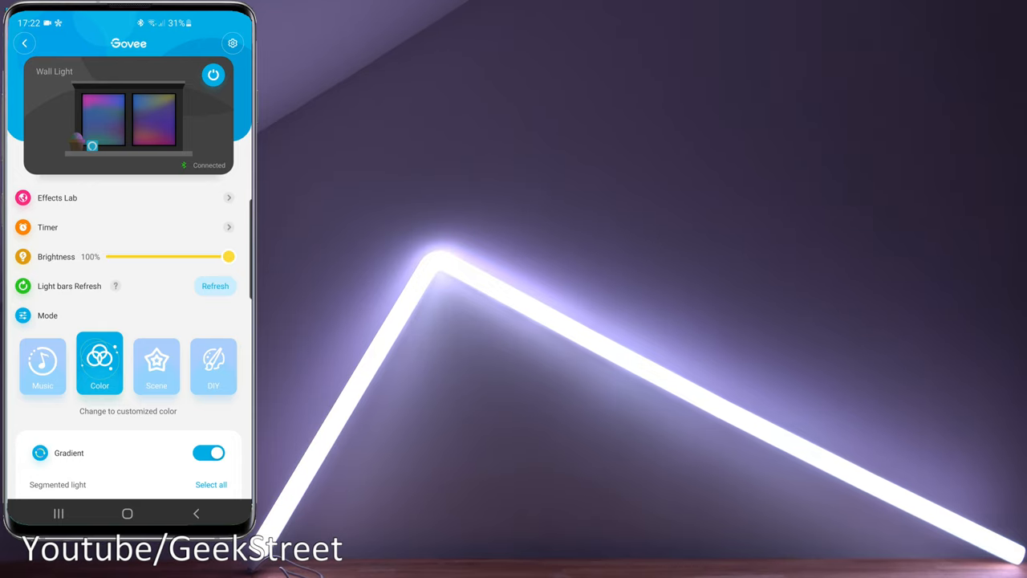
# Step: Enter Music mode syncing from the device mic, with Auto colour turned off
pyautogui.click(43, 363)
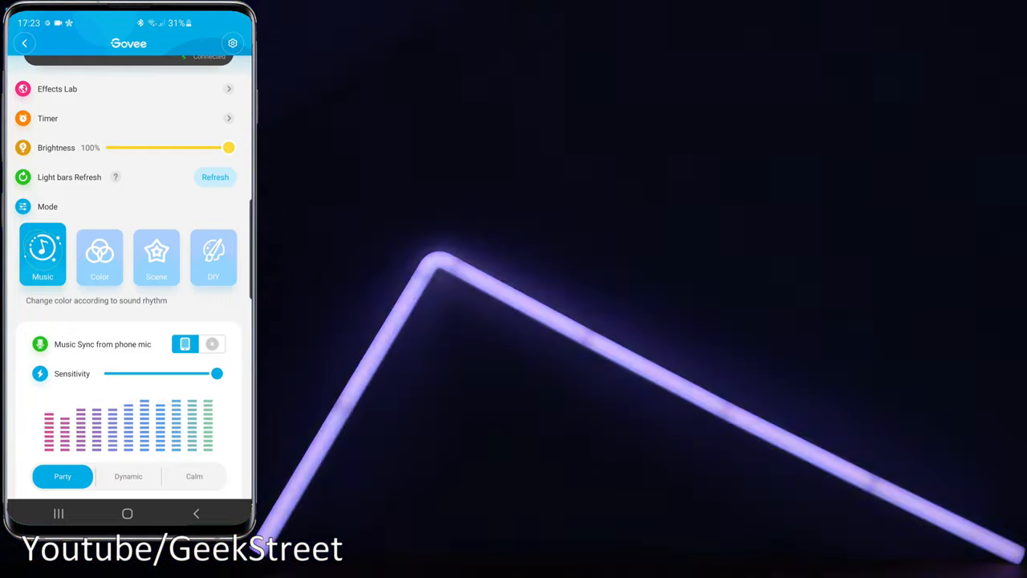
pyautogui.click(212, 343)
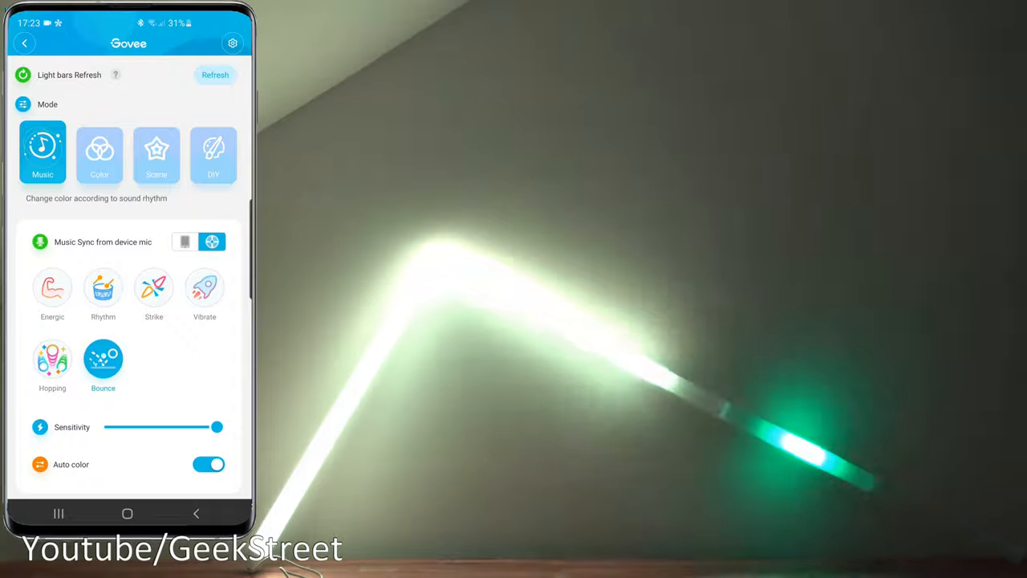
pyautogui.click(207, 463)
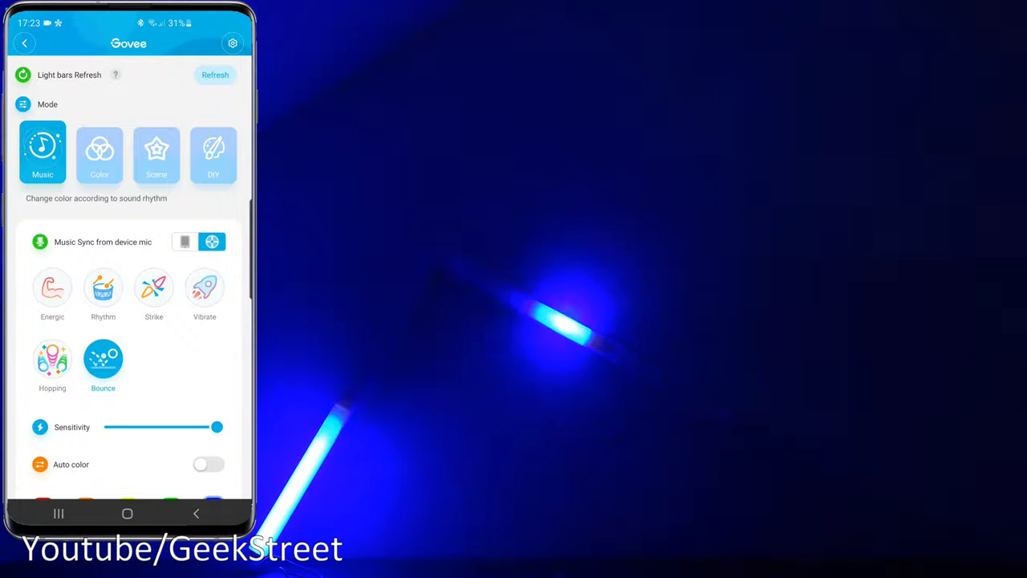
# Step: Set the music effect colour to purple and pick the Energic effect at 12% brightness
pyautogui.scroll(-3)
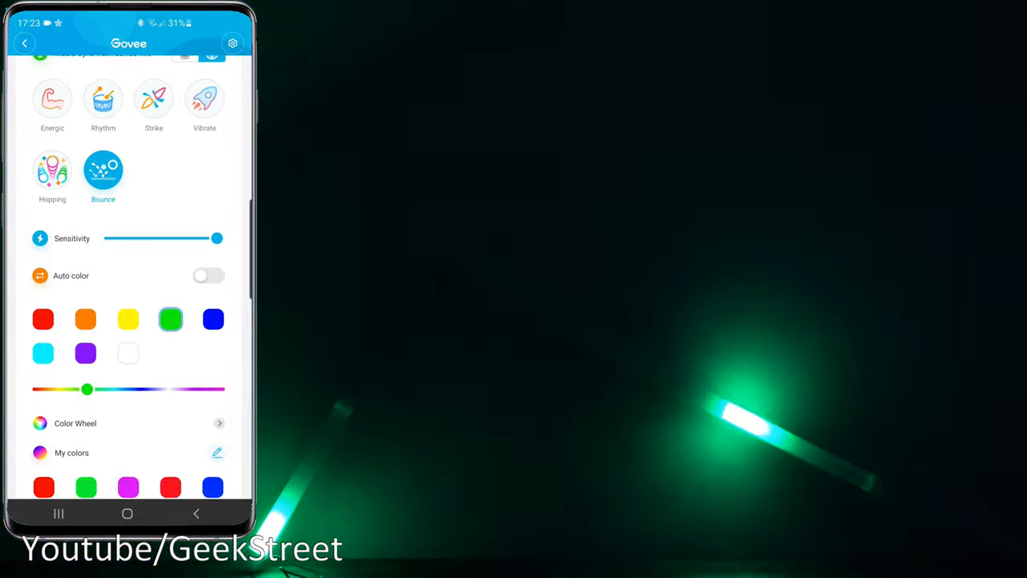
pyautogui.click(85, 353)
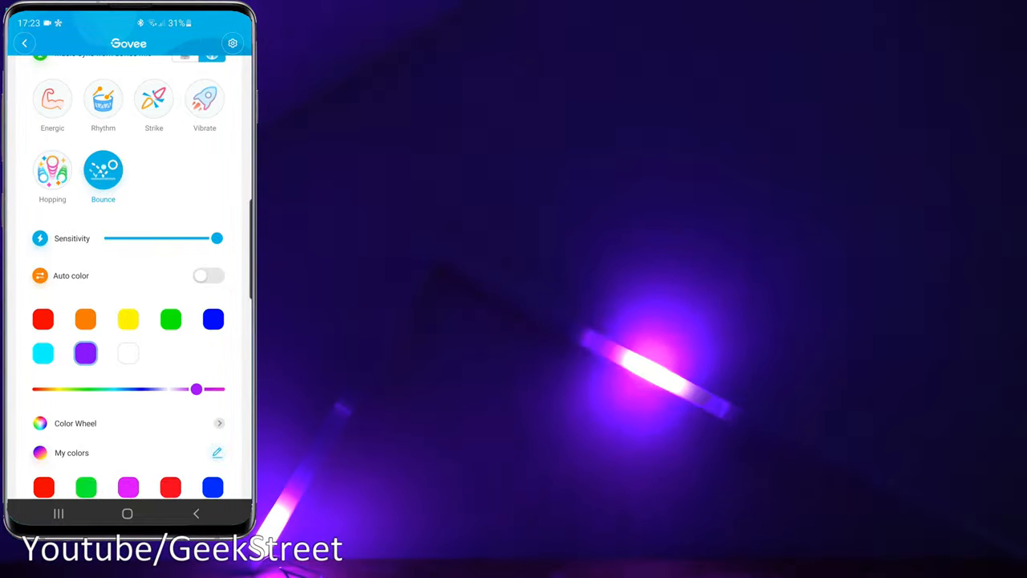
pyautogui.click(212, 319)
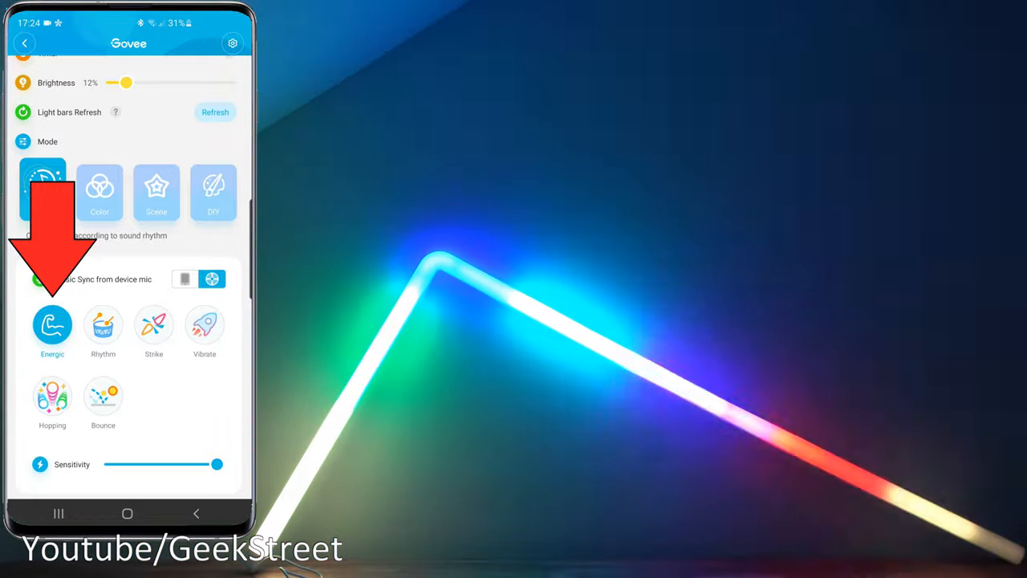
# Step: Cycle the music effect through Rhythm, Strike and Hopping, ending on Bounce
pyautogui.click(103, 329)
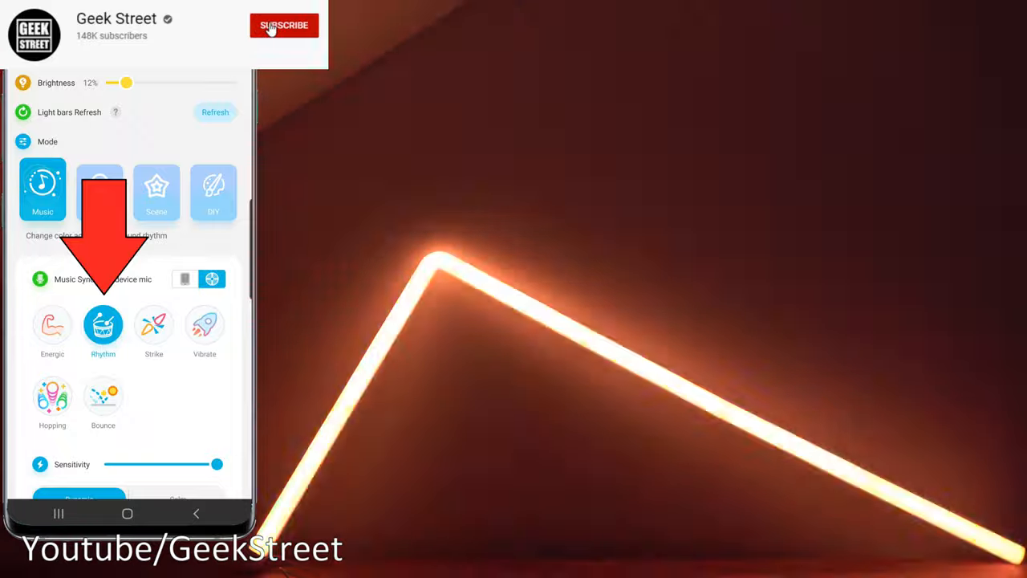
pyautogui.click(283, 25)
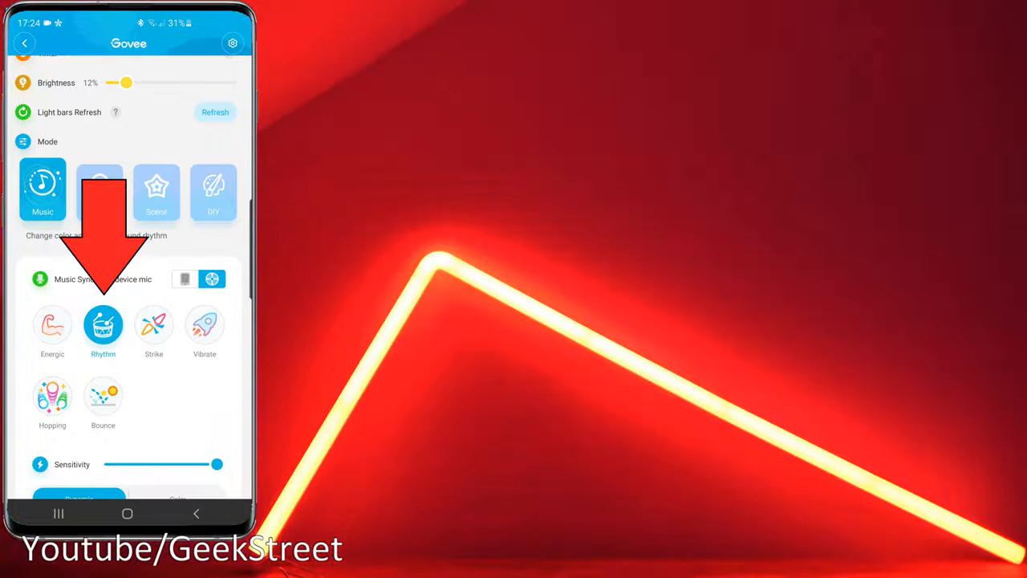
pyautogui.click(153, 325)
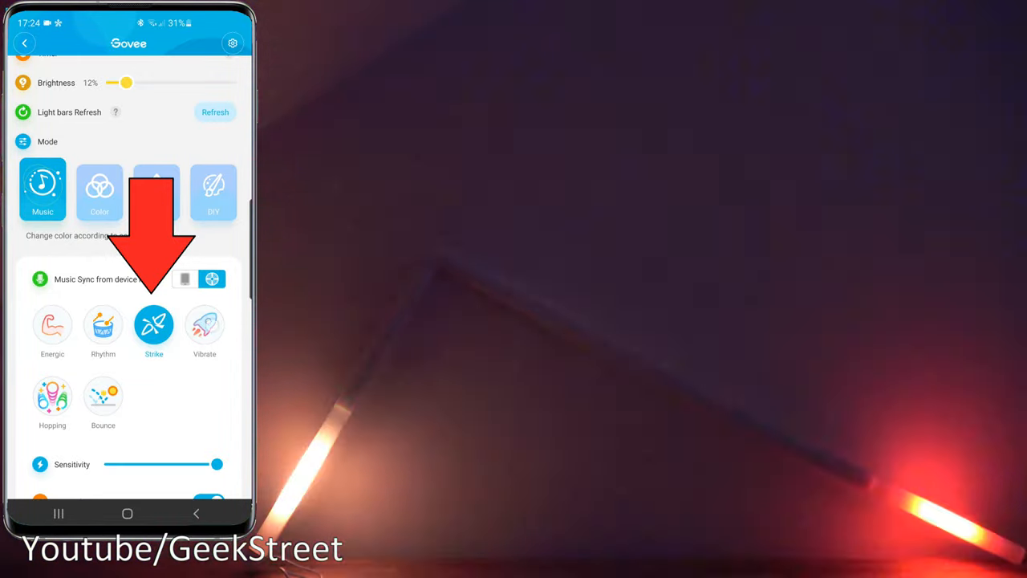
pyautogui.click(205, 325)
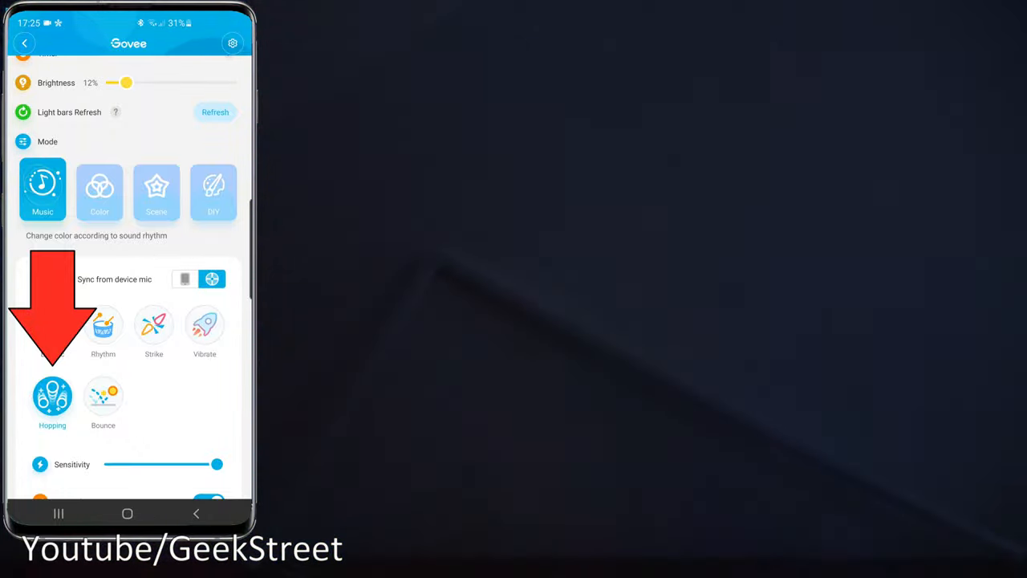
pyautogui.click(102, 395)
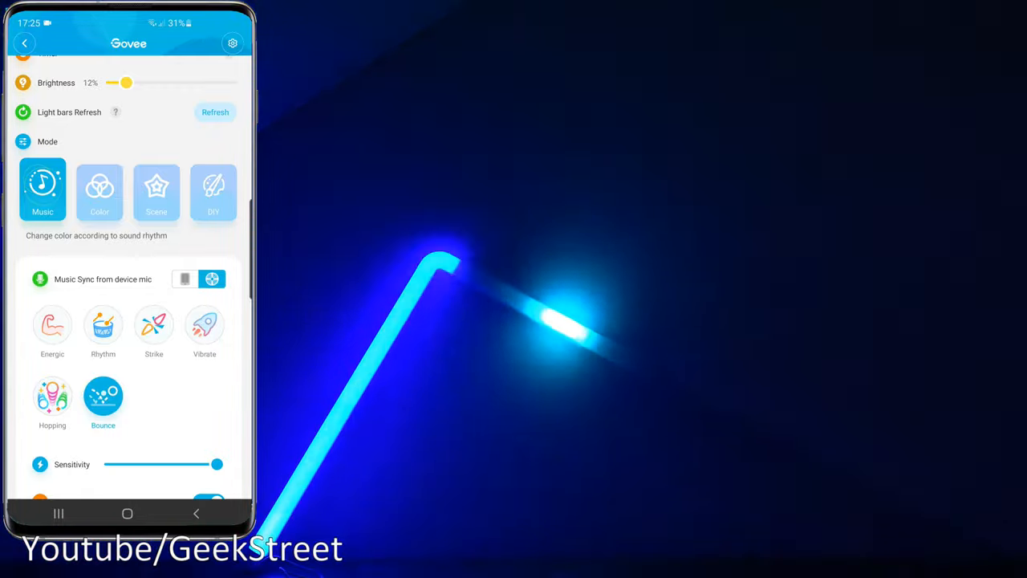
# Step: In Colour mode, light the middle second-row segment green at 57% relative brightness
pyautogui.click(100, 190)
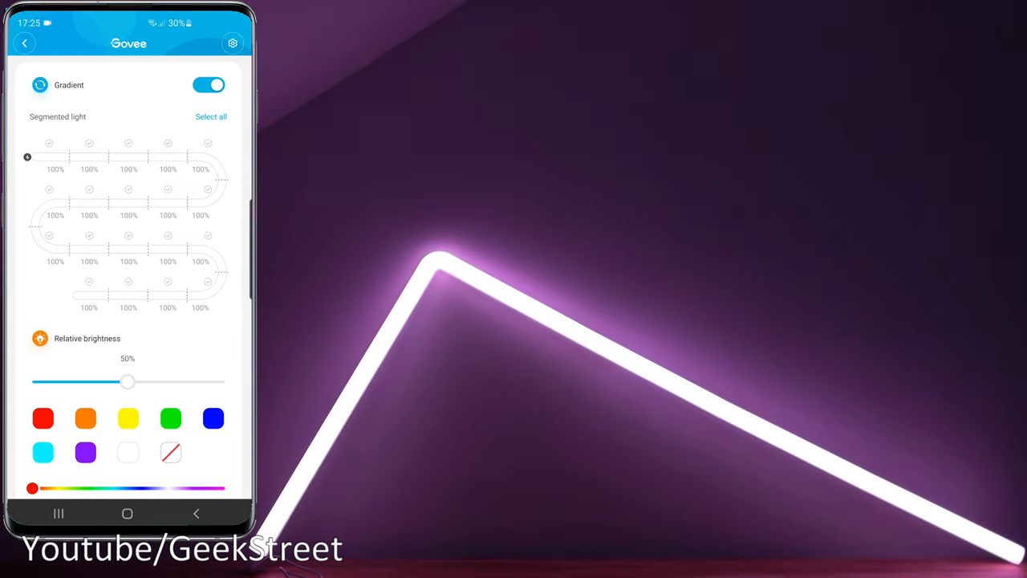
pyautogui.click(211, 117)
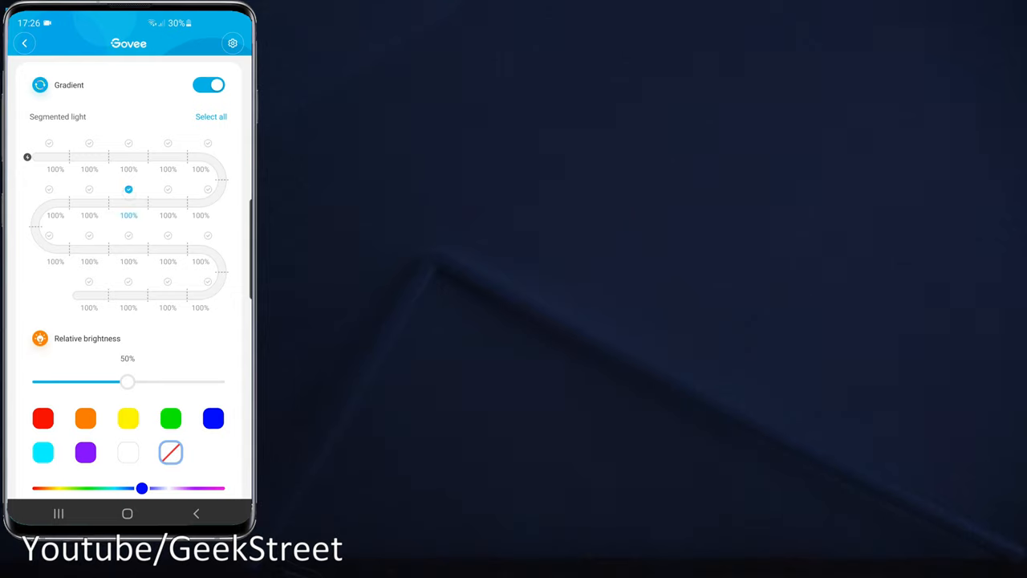
pyautogui.click(170, 418)
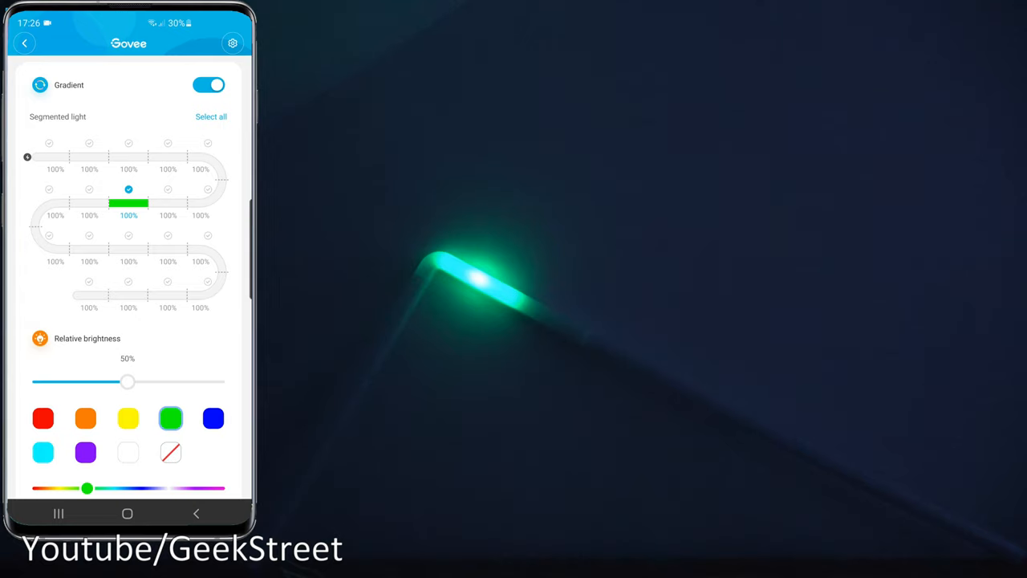
pyautogui.moveTo(127, 382); pyautogui.dragTo(35, 382)
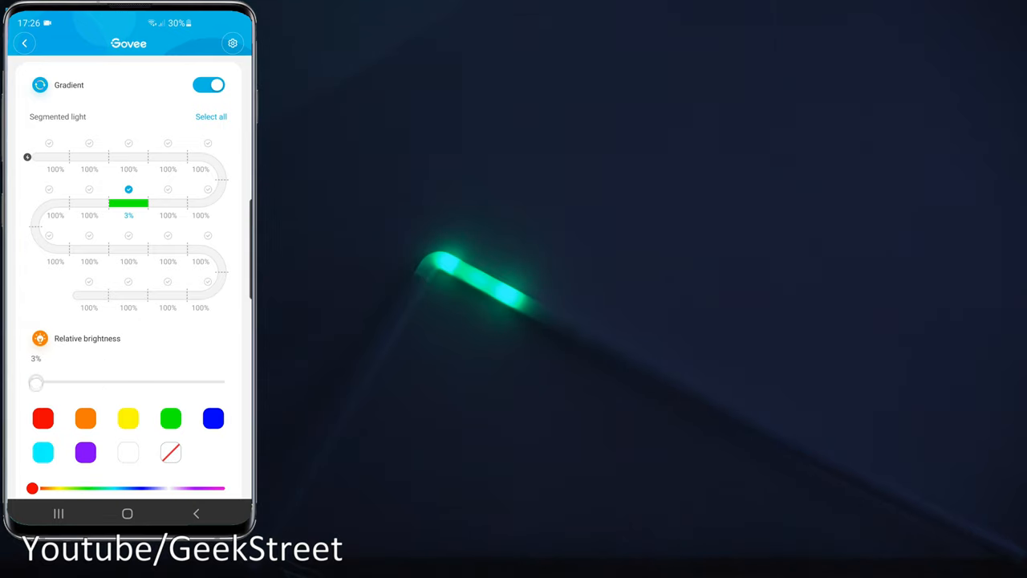
pyautogui.moveTo(36, 382); pyautogui.dragTo(225, 381)
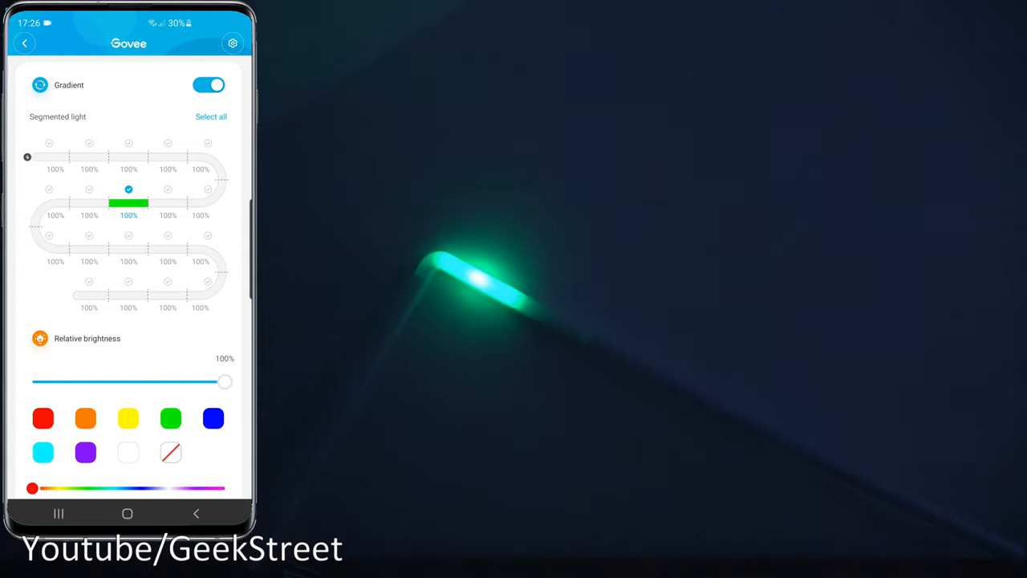
pyautogui.moveTo(224, 381); pyautogui.dragTo(140, 381)
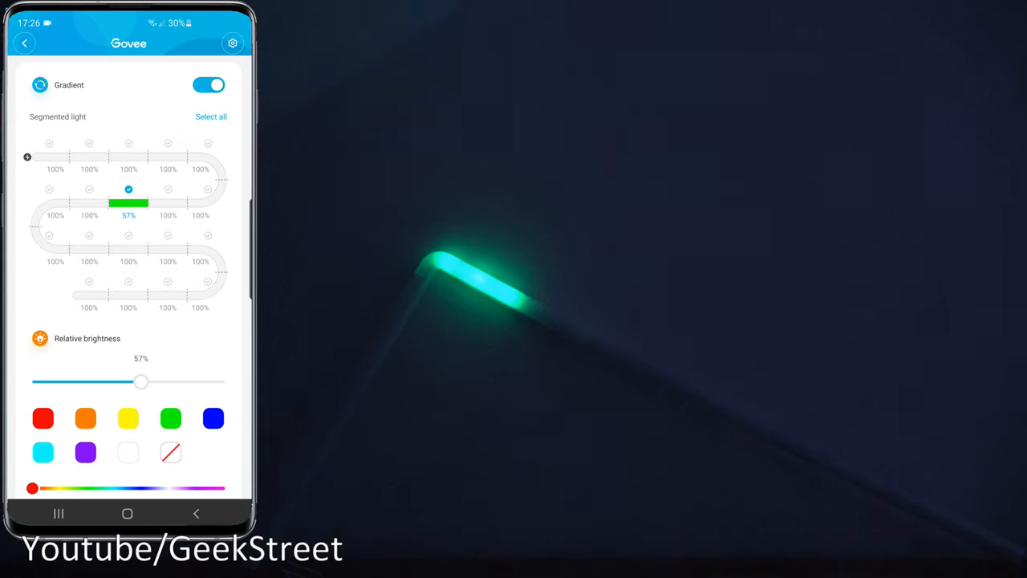
# Step: Give the next second-row segment its own colour
pyautogui.click(168, 189)
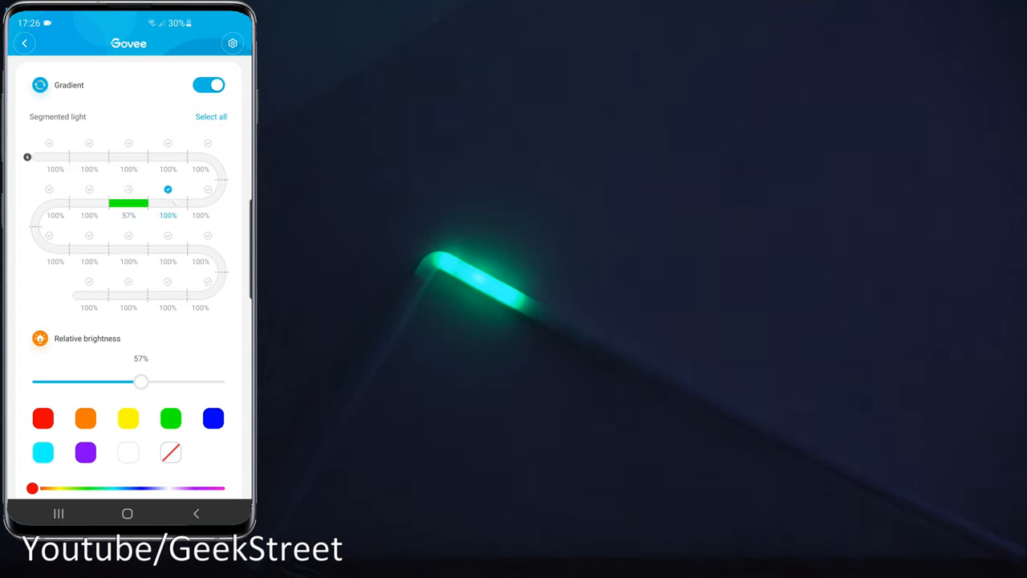
pyautogui.click(212, 418)
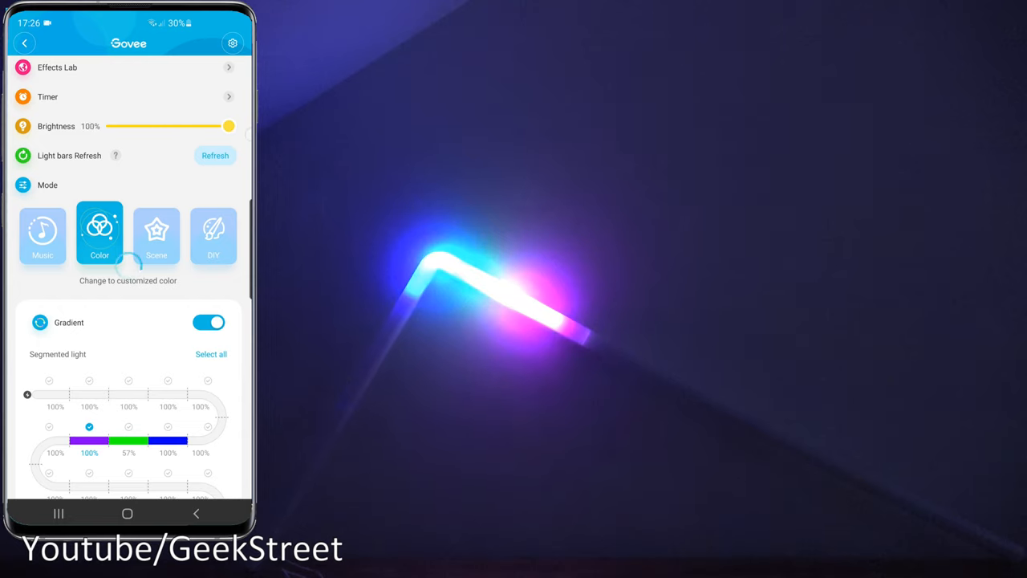
# Step: Dim overall brightness to 9%, then brighten the three chosen segments in Segmented light
pyautogui.moveTo(228, 126); pyautogui.dragTo(143, 126)
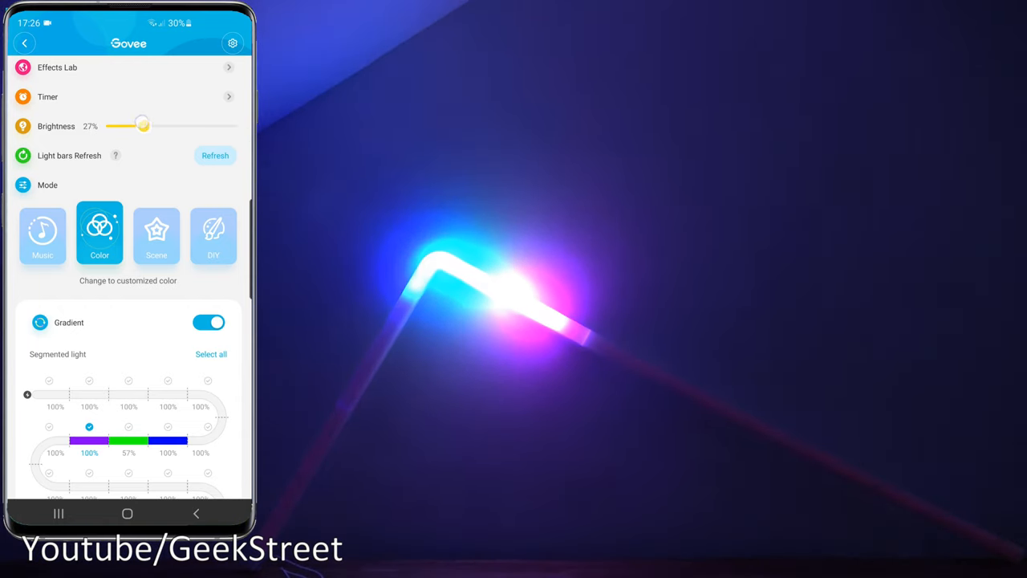
pyautogui.moveTo(143, 125); pyautogui.dragTo(119, 126)
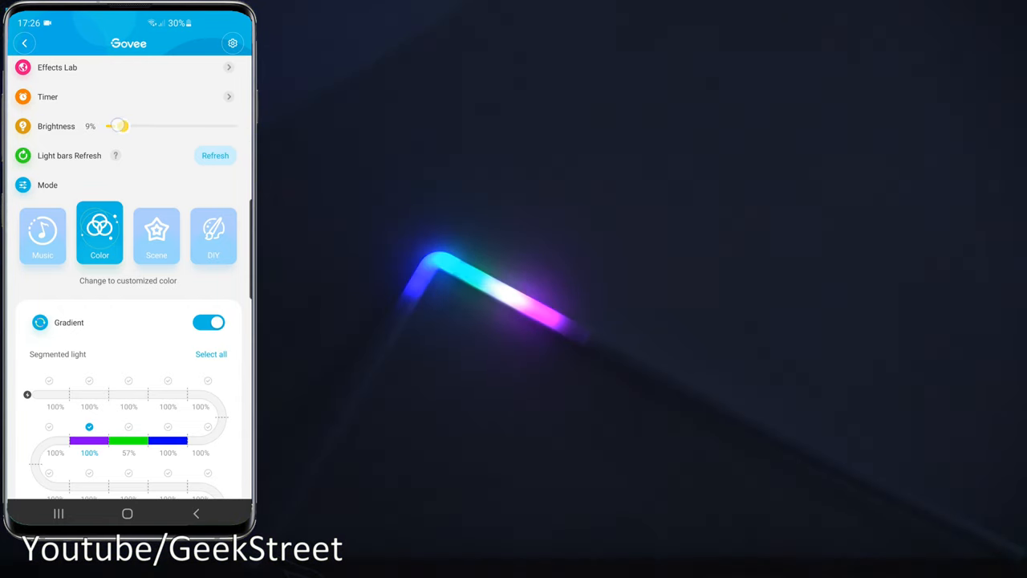
pyautogui.scroll(-3)
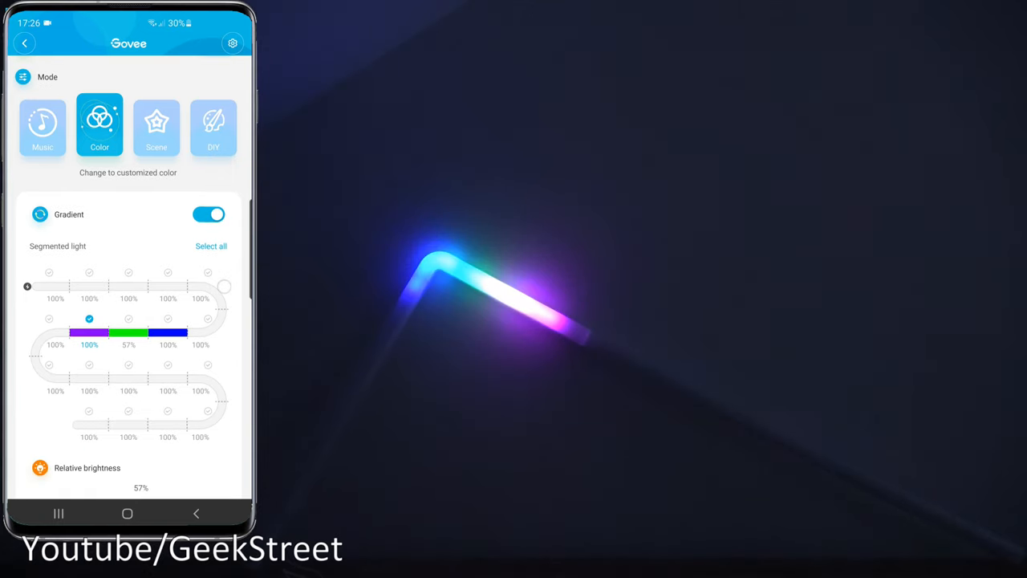
pyautogui.scroll(-3)
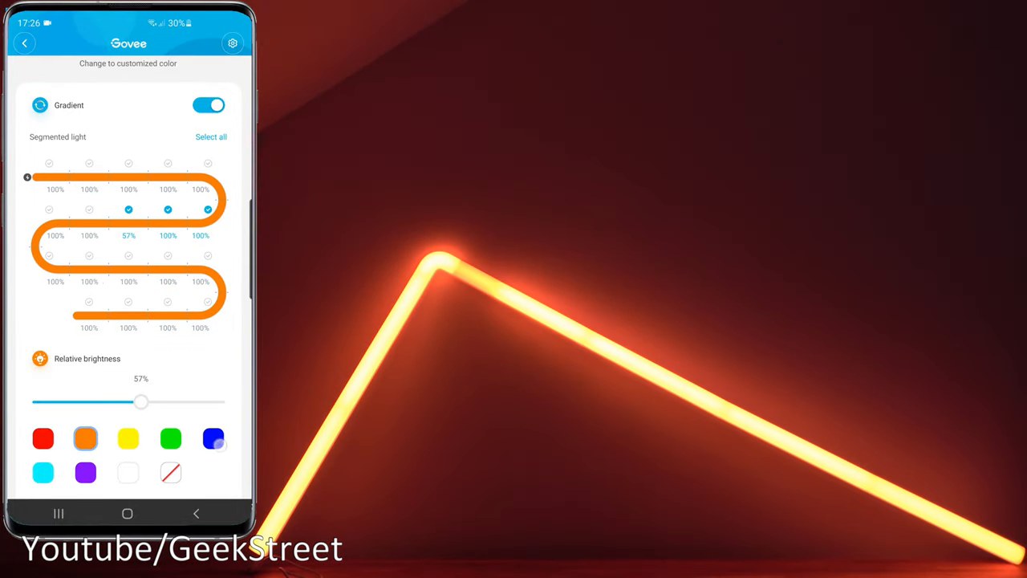
pyautogui.moveTo(140, 402); pyautogui.dragTo(213, 397)
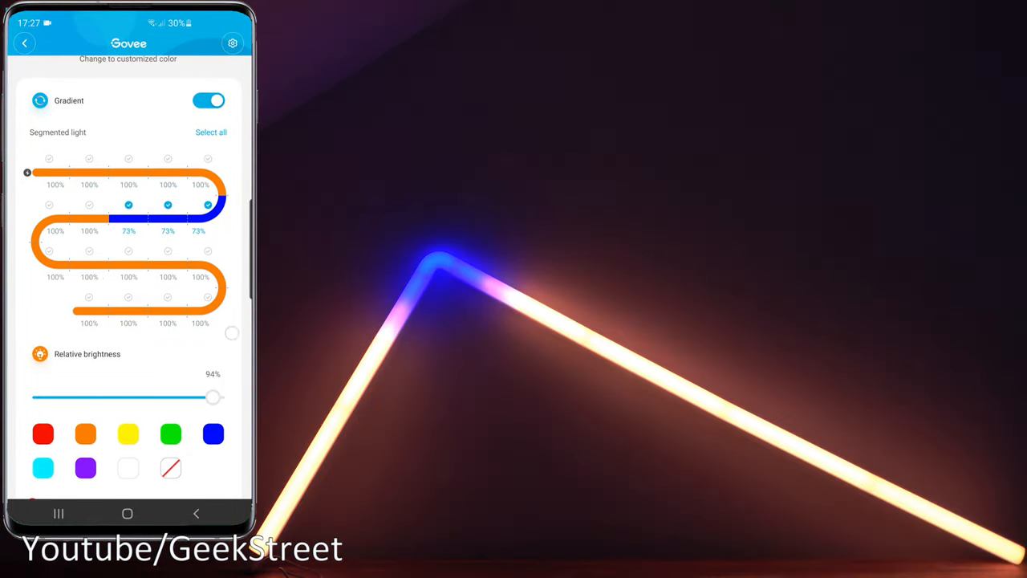
pyautogui.scroll(-3)
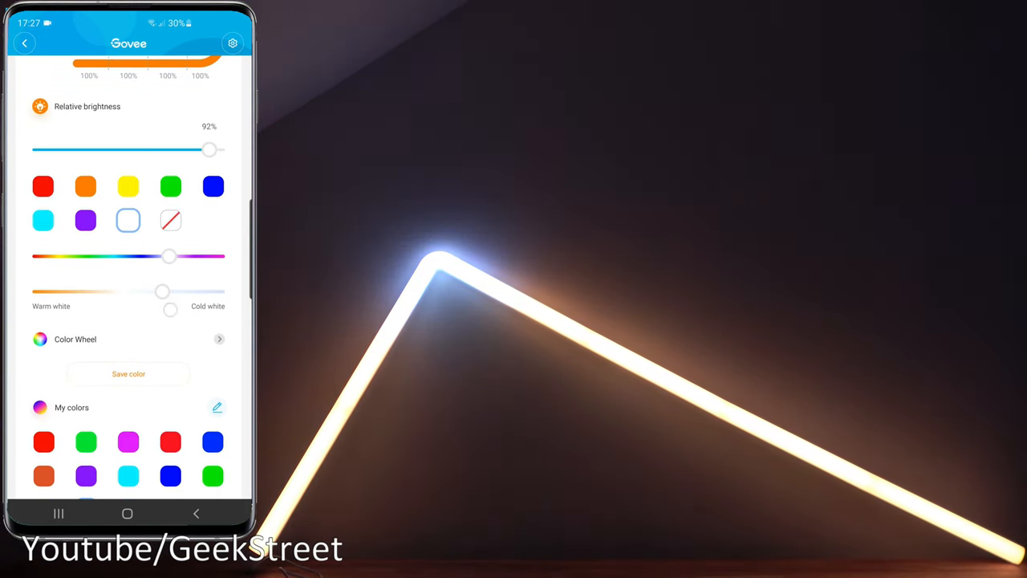
# Step: Adjust the white light's warmth and dismiss the mood colour wheel
pyautogui.moveTo(162, 291); pyautogui.dragTo(222, 291)
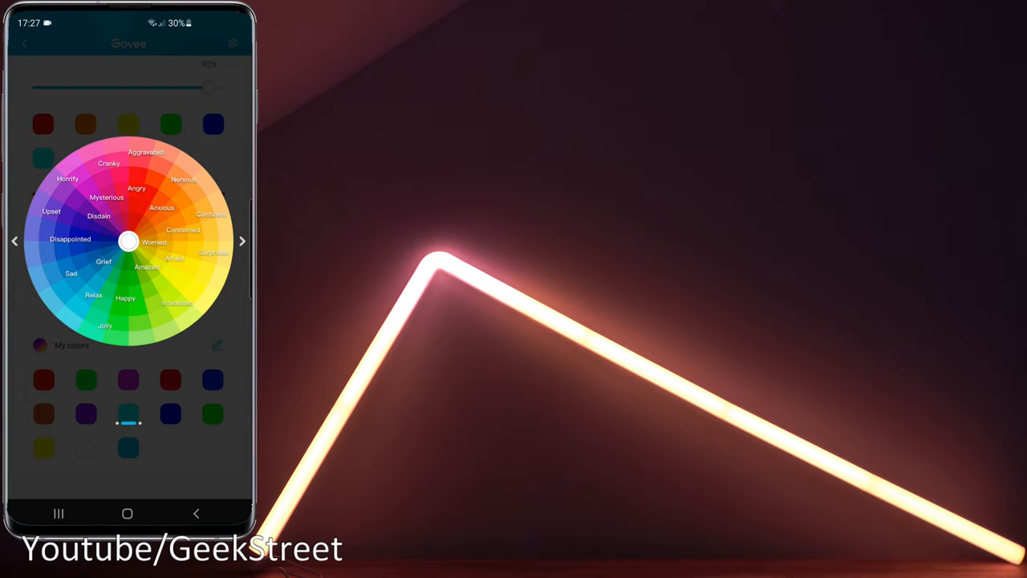
pyautogui.click(243, 241)
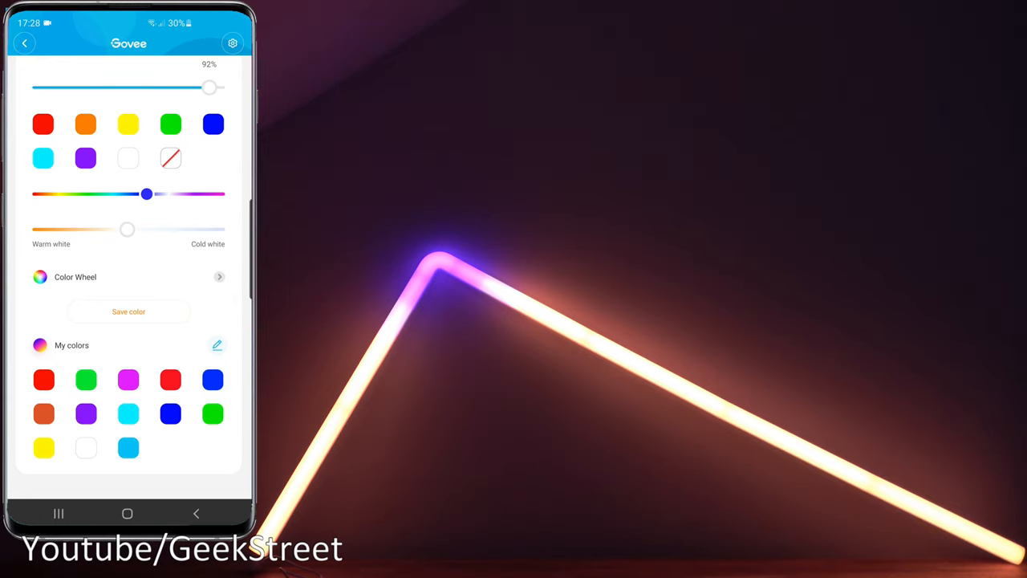
# Step: Dim the light to 28% and switch to the scene presets
pyautogui.moveTo(211, 88); pyautogui.dragTo(130, 87)
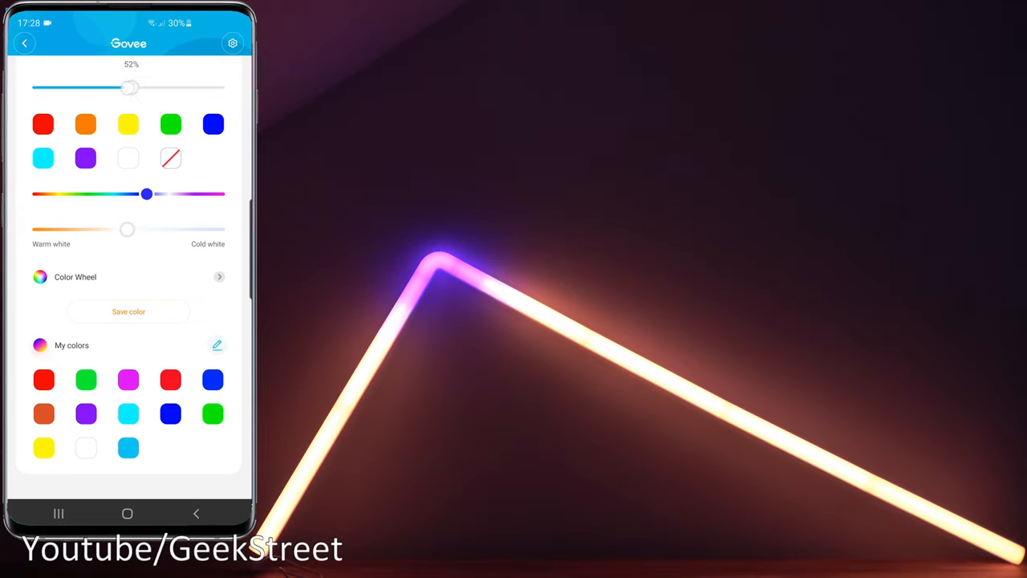
pyautogui.moveTo(130, 88); pyautogui.dragTo(85, 87)
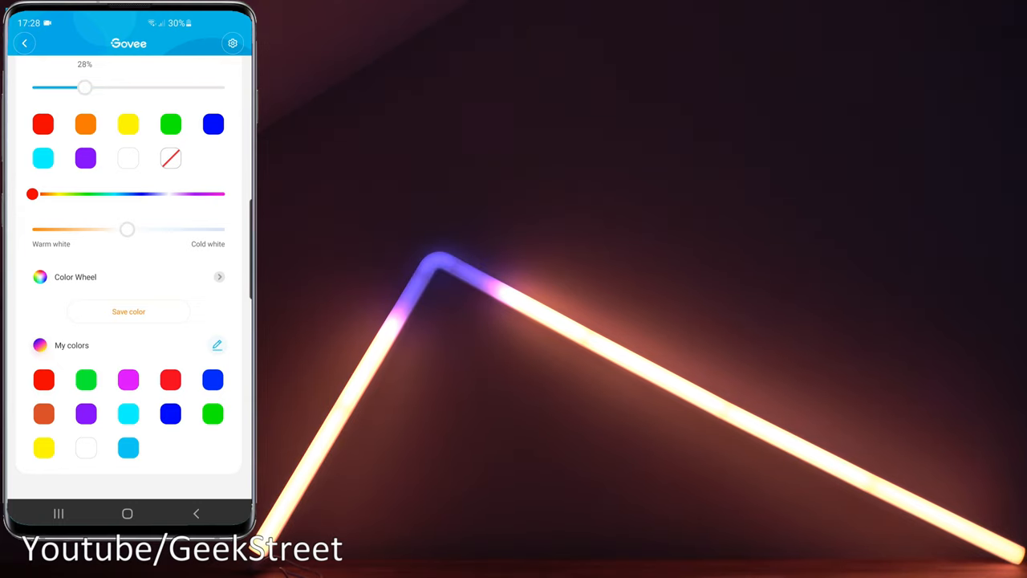
pyautogui.click(156, 93)
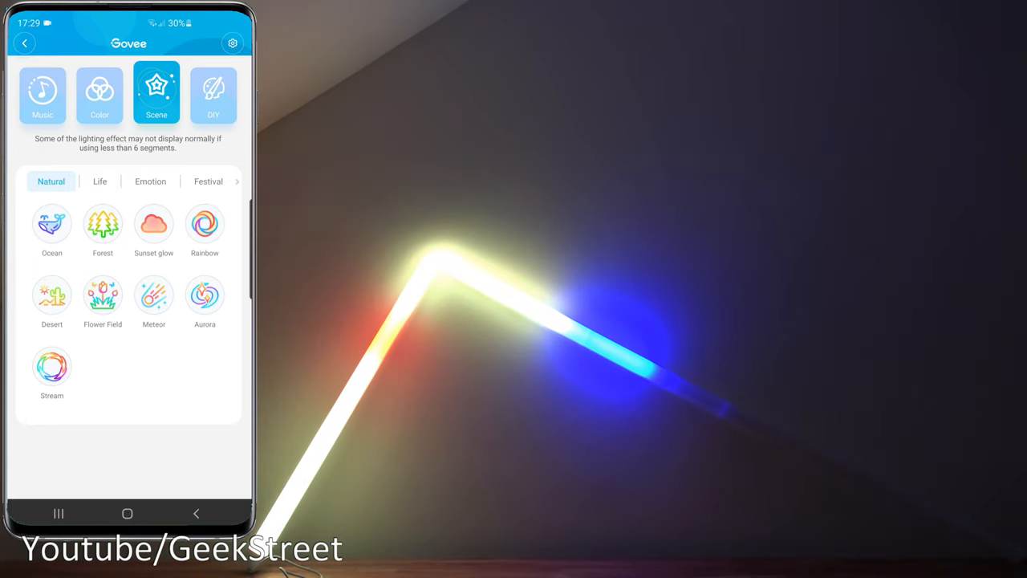
# Step: Try the Ocean, Forest, Sunset glow and Rainbow Natural scene presets on the light
pyautogui.click(52, 223)
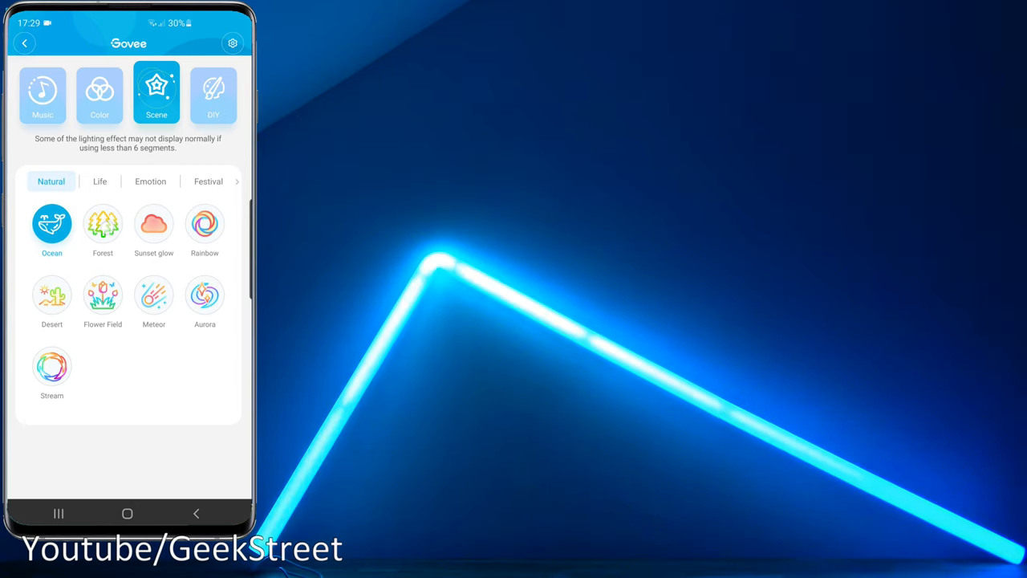
pyautogui.click(103, 223)
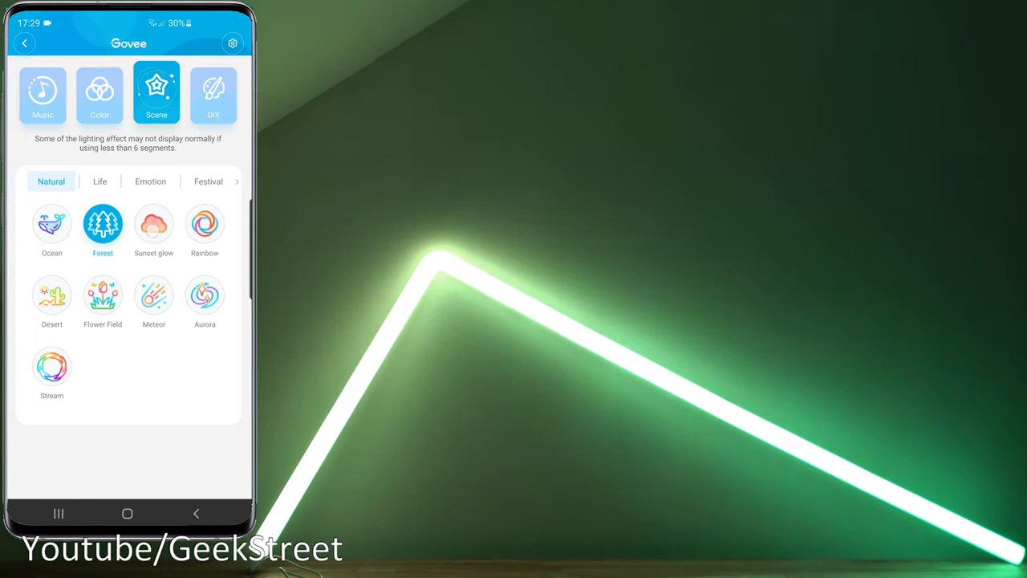
pyautogui.click(153, 224)
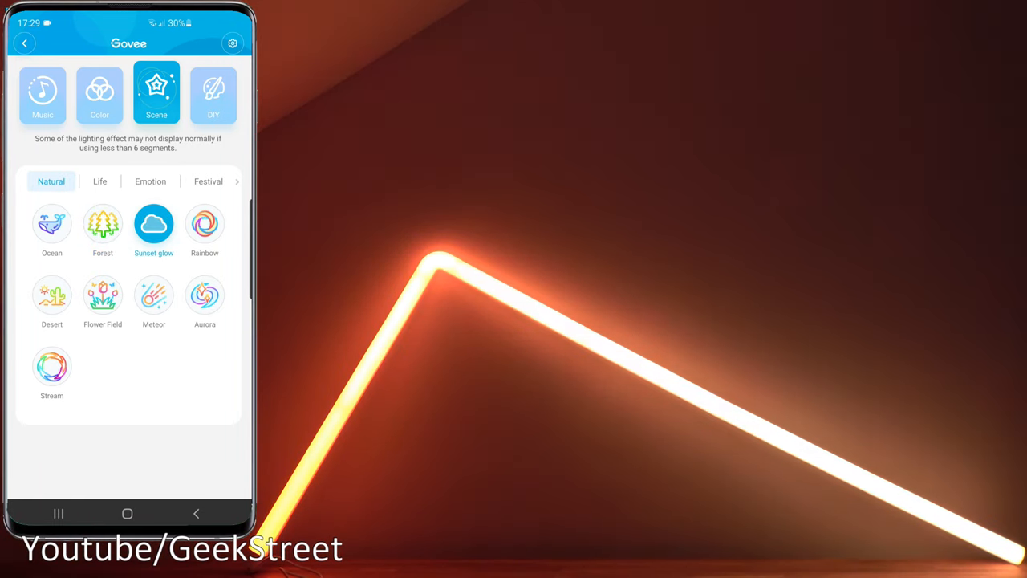
pyautogui.click(205, 223)
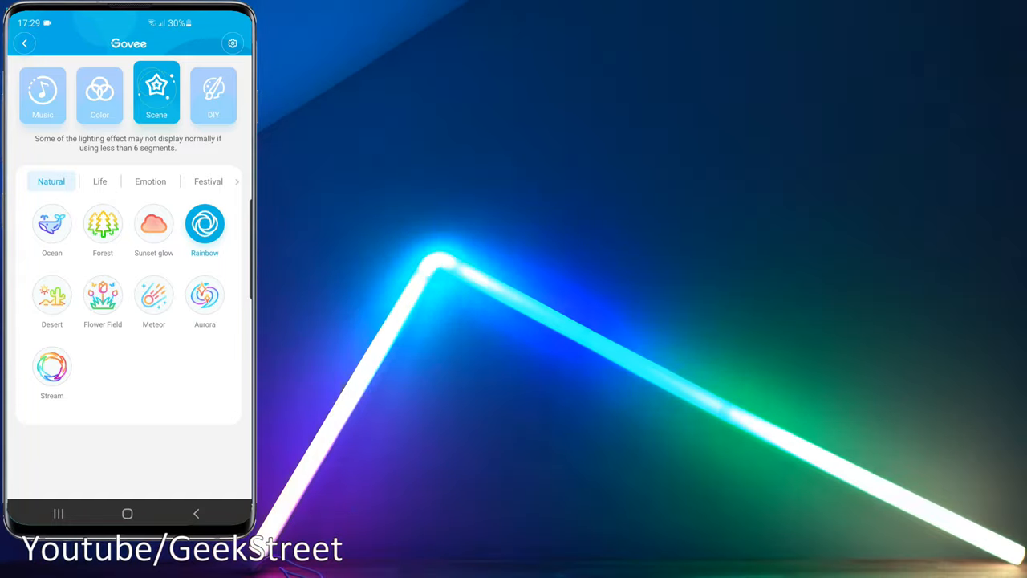
# Step: Try the Desert, Flower Field, Meteor and Stream presets, then return to Rainbow
pyautogui.click(51, 295)
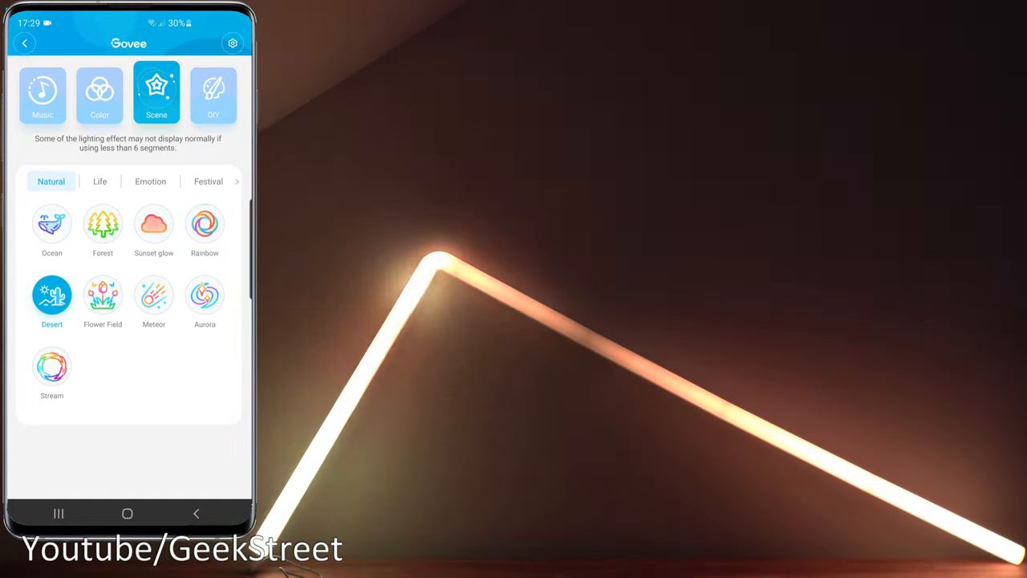
pyautogui.click(103, 295)
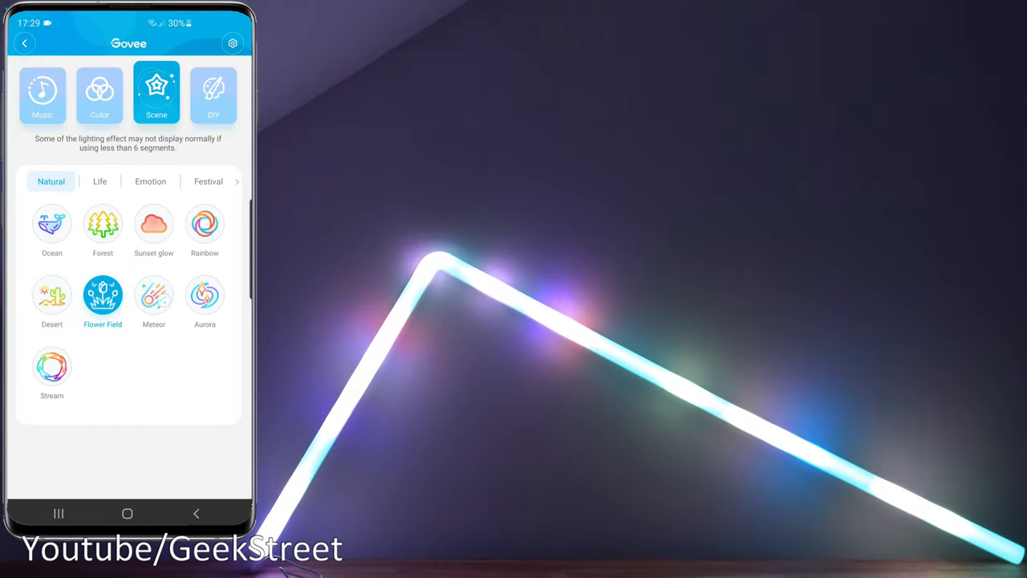
pyautogui.click(153, 293)
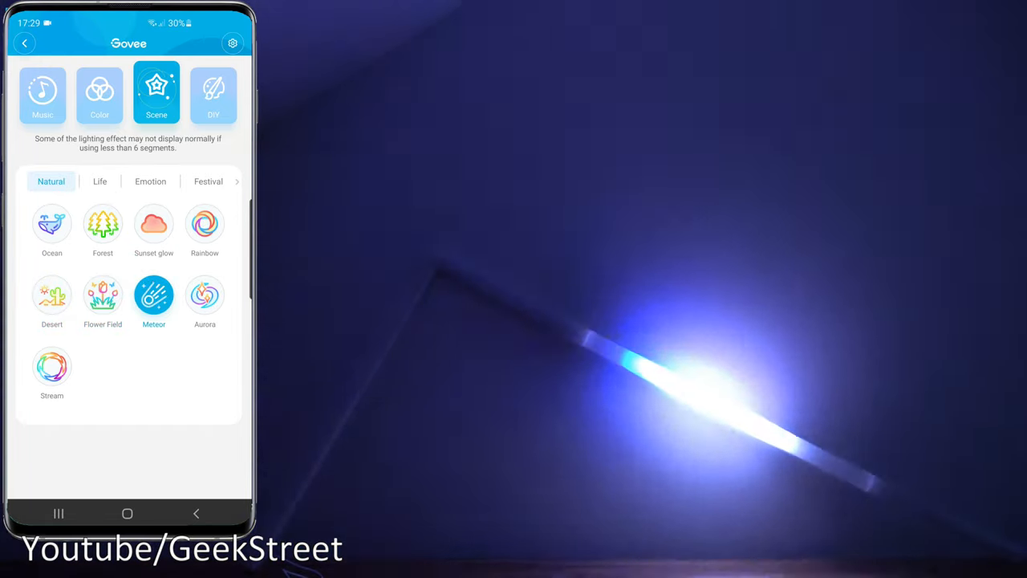
pyautogui.click(204, 293)
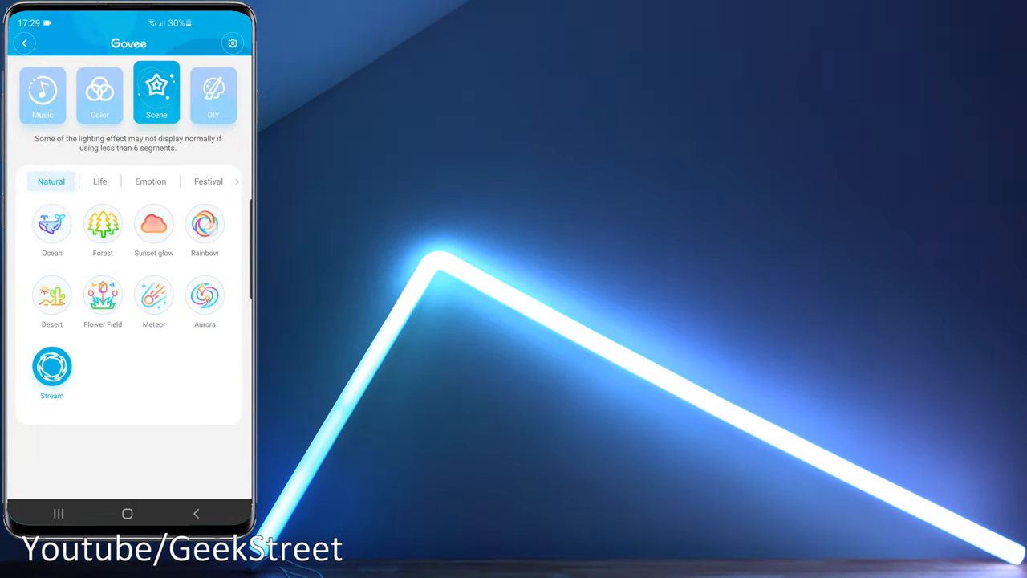
pyautogui.click(205, 223)
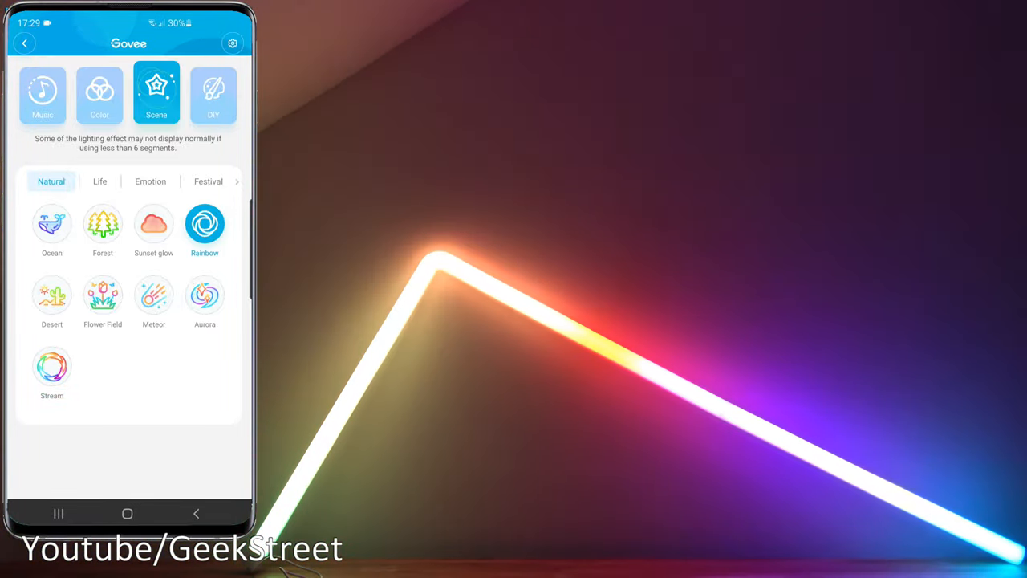
# Step: Browse the Life and Funny scene categories, apply Strike, then return to Color mode
pyautogui.click(100, 181)
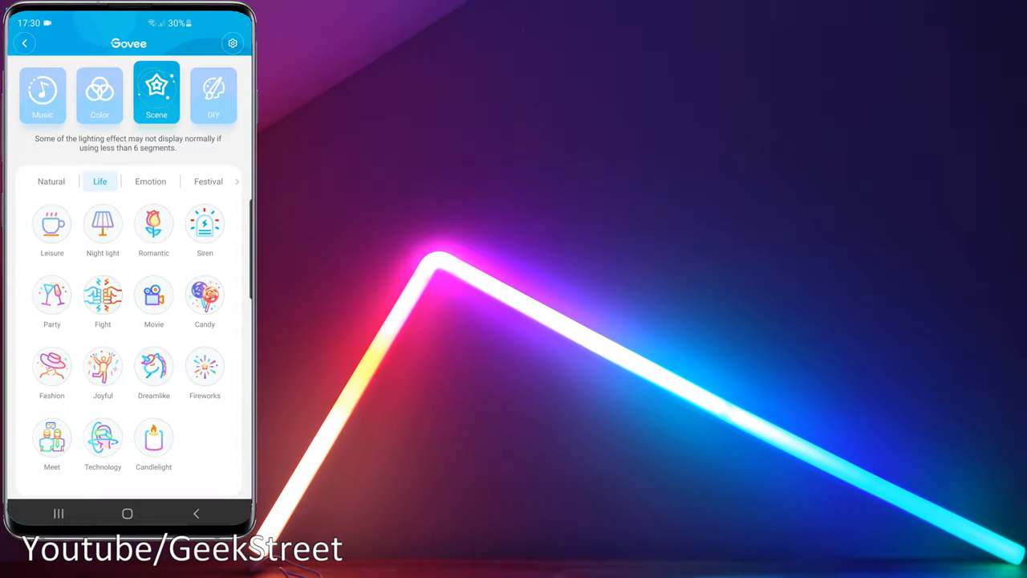
pyautogui.click(197, 181)
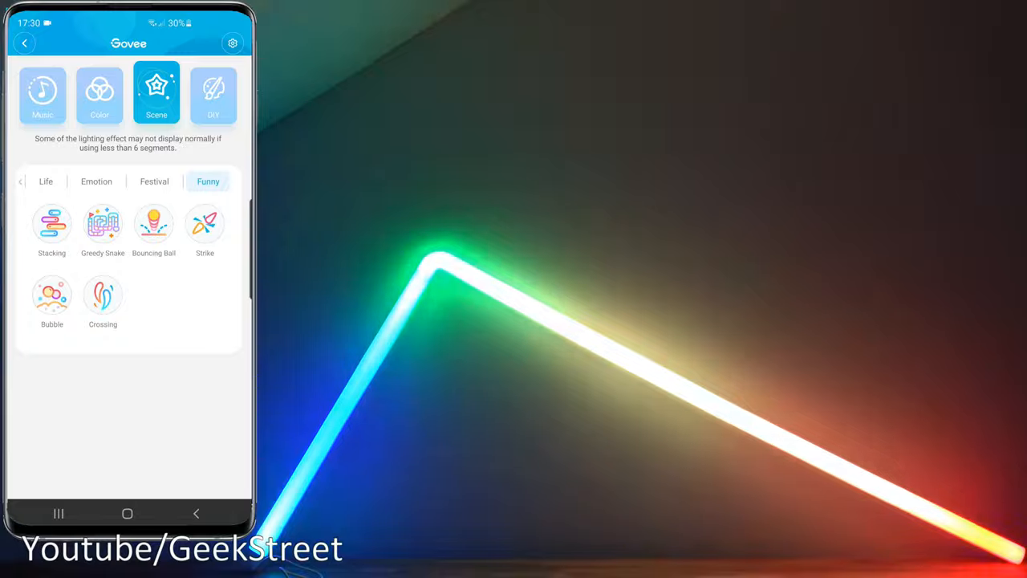
pyautogui.click(205, 222)
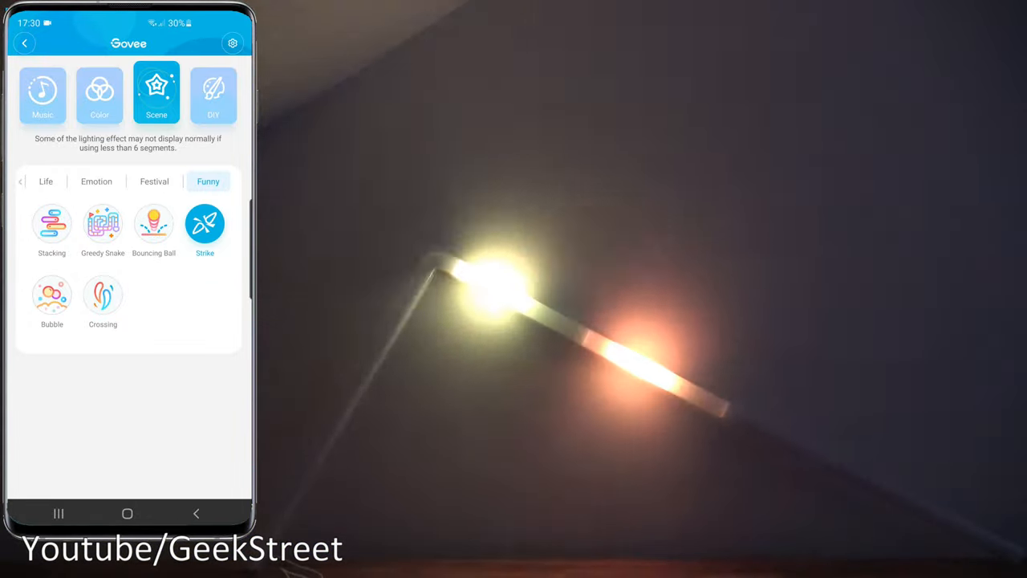
pyautogui.click(98, 92)
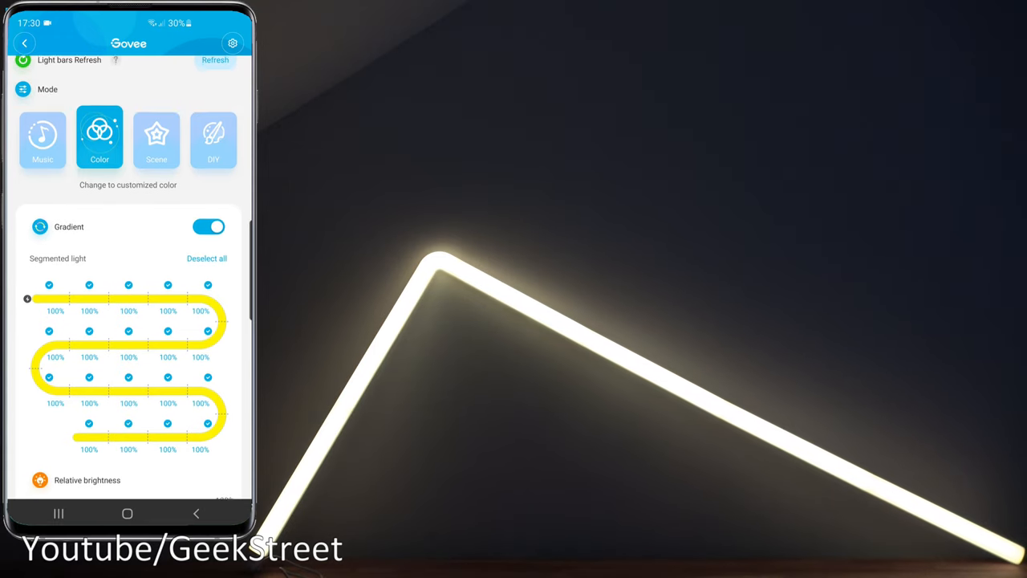
# Step: In the DIY Finger sketch effect, switch the animation to Gradient then Breathe, and go back
pyautogui.click(214, 277)
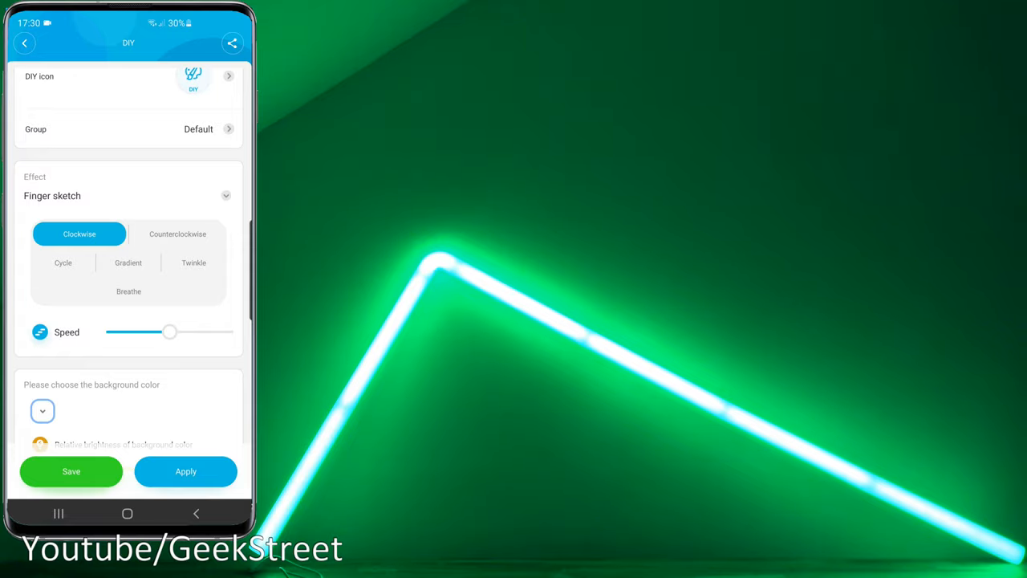
pyautogui.click(128, 263)
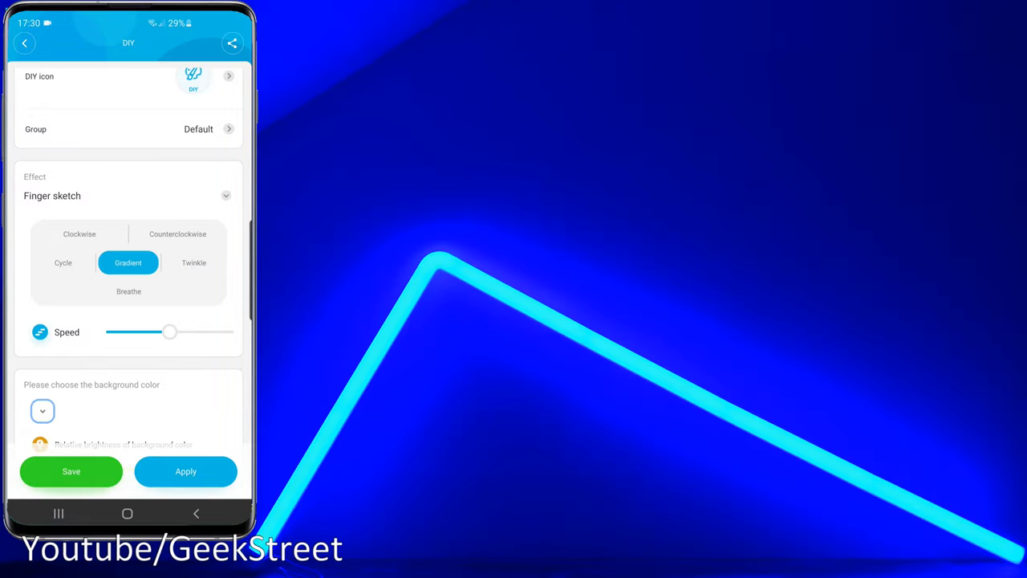
pyautogui.click(128, 291)
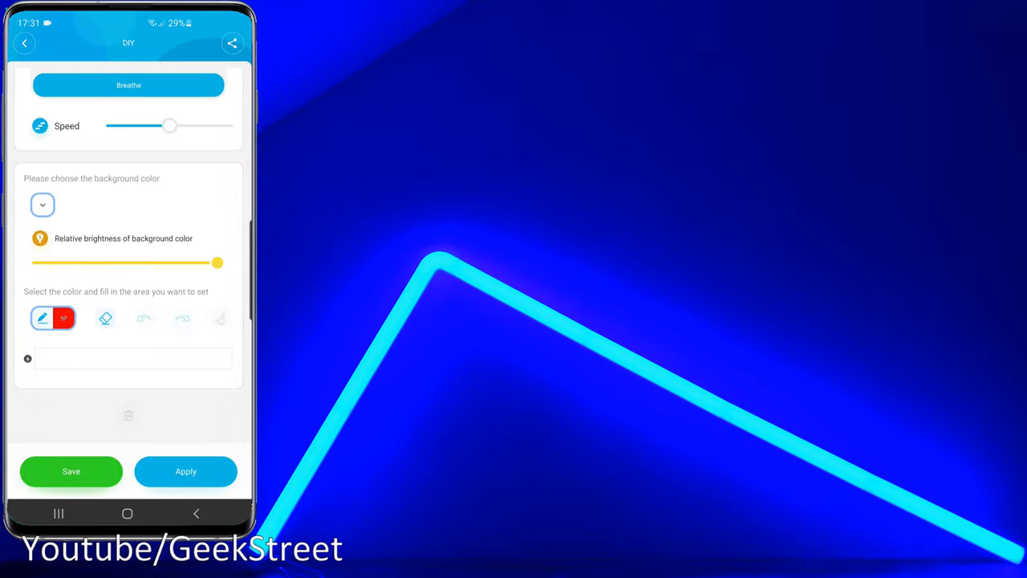
pyautogui.click(24, 42)
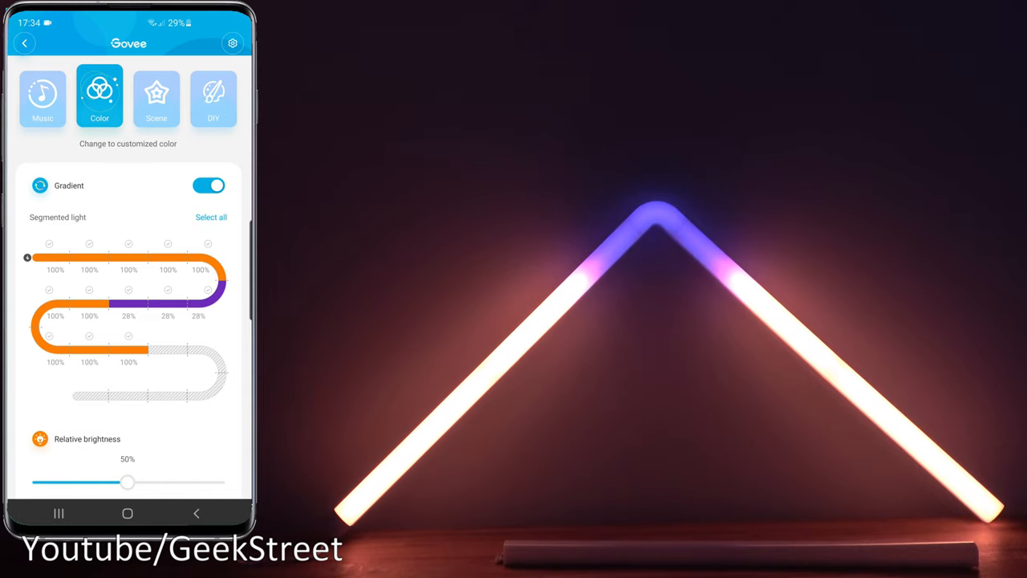
# Step: Switch to Music sync mode and apply the Bounce effect reacting to the device mic
pyautogui.click(41, 189)
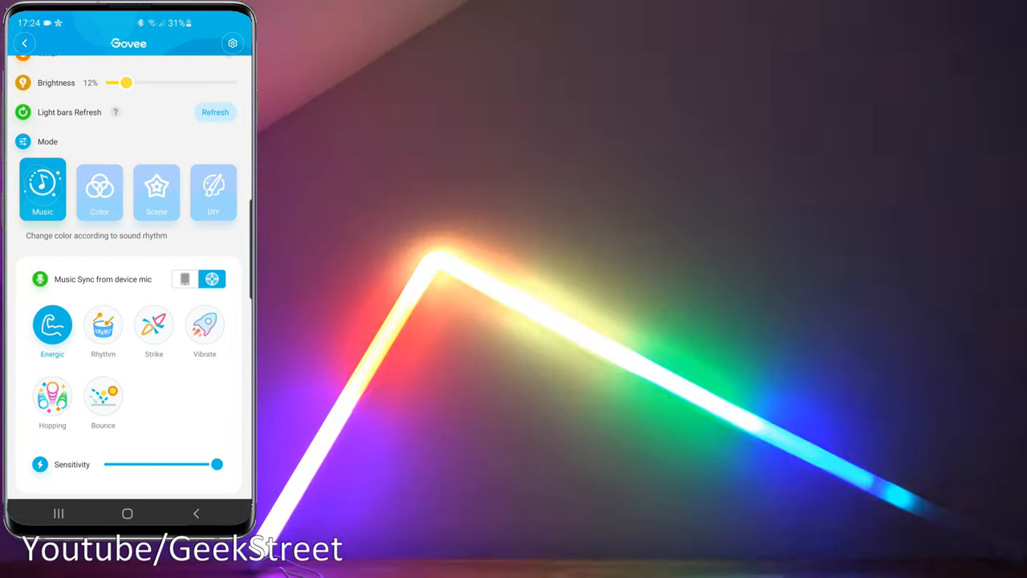
pyautogui.click(103, 361)
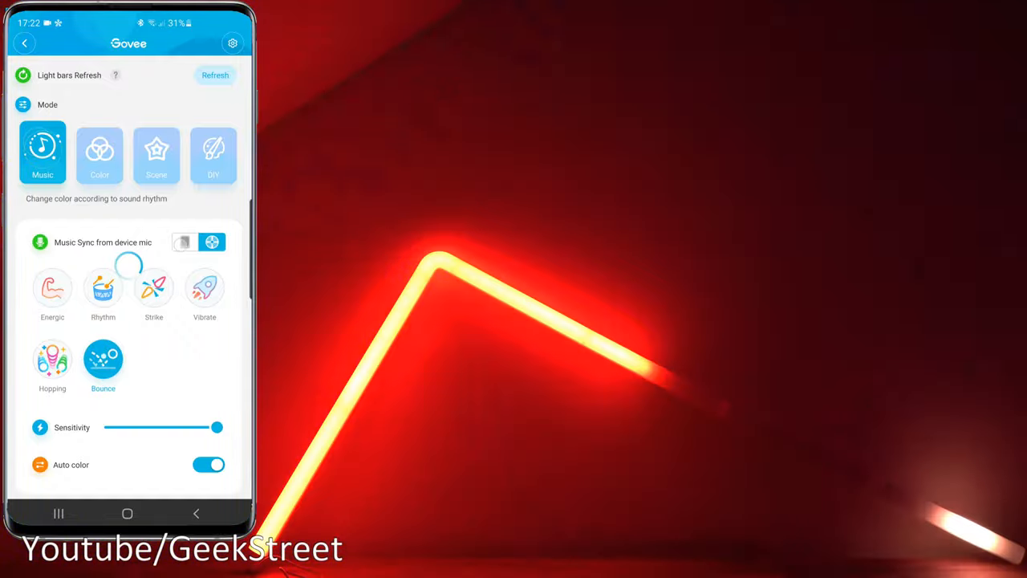